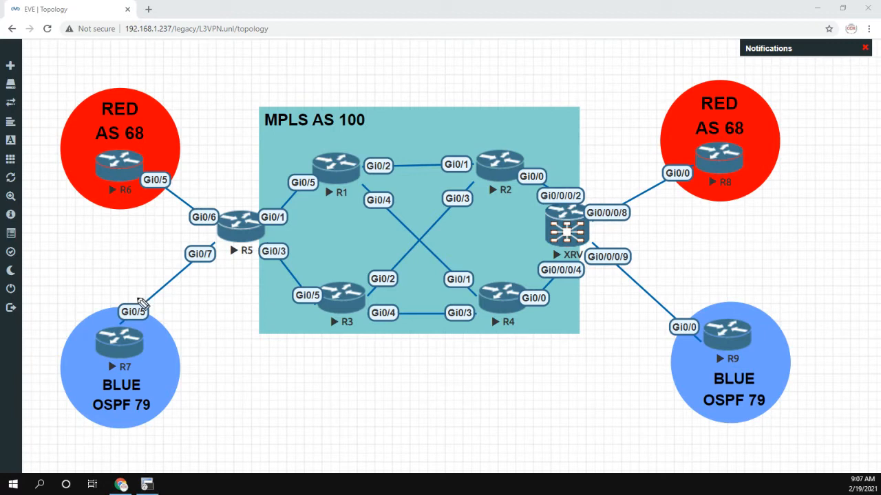
pyautogui.moveTo(142, 303)
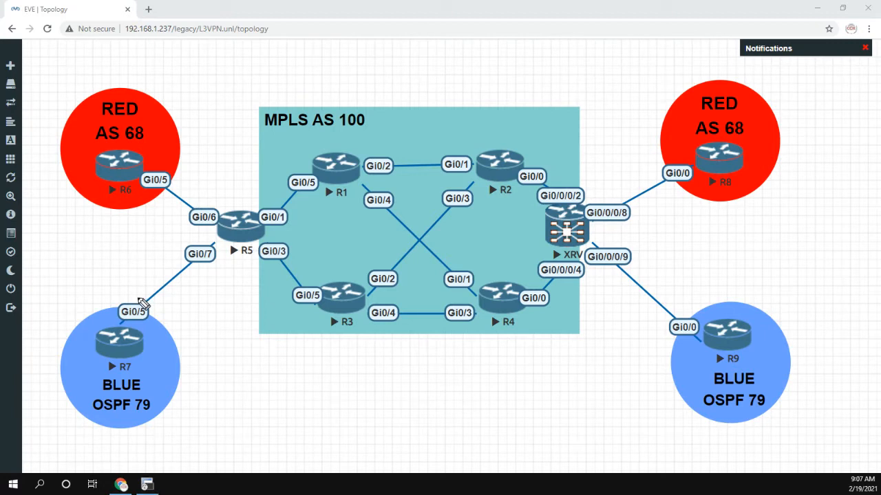
pyautogui.moveTo(116, 289)
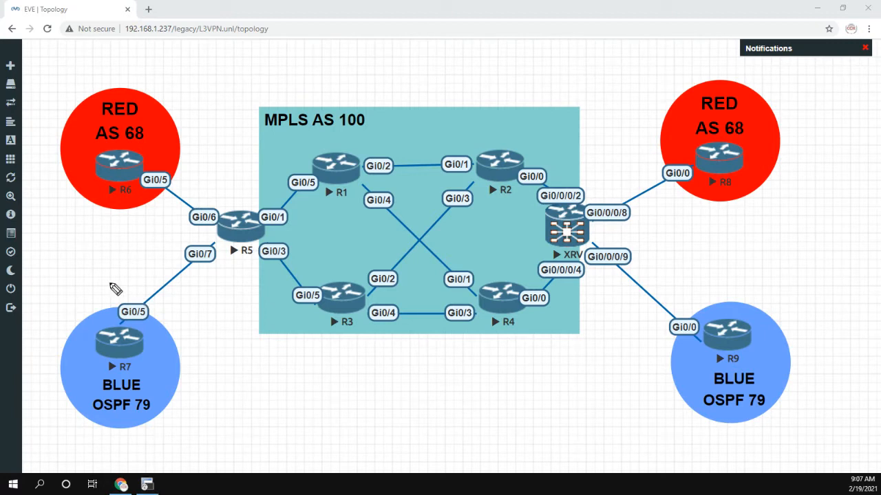
pyautogui.moveTo(134, 332)
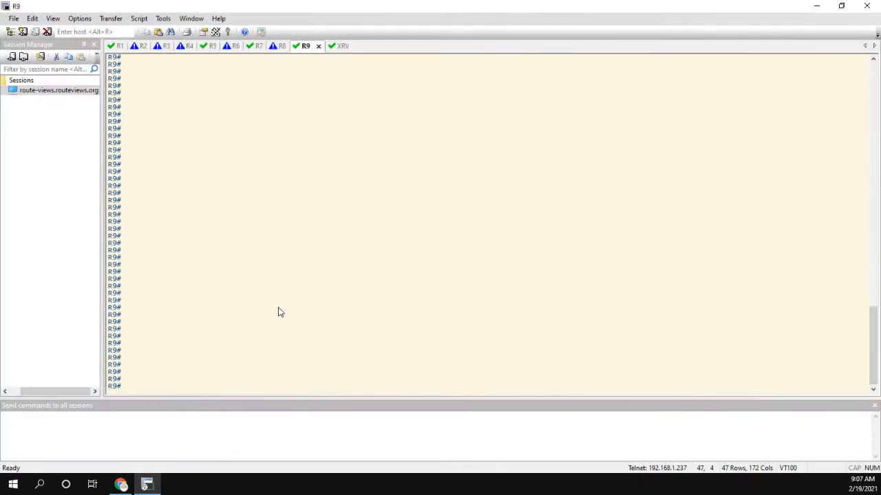
# List R9's OSPF routes, highlight the O E2 route to 7.7.7.7, then return to EVE-NG.
pyautogui.write('show ip route ospf')
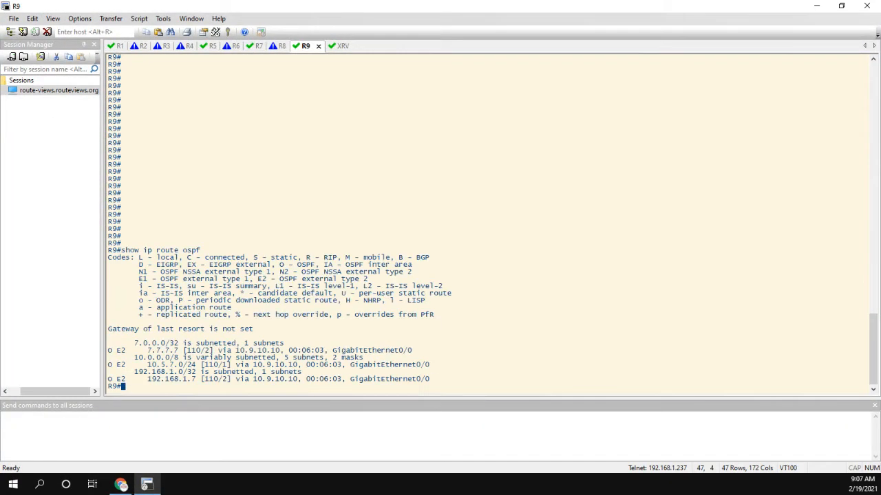
pyautogui.moveTo(209, 400)
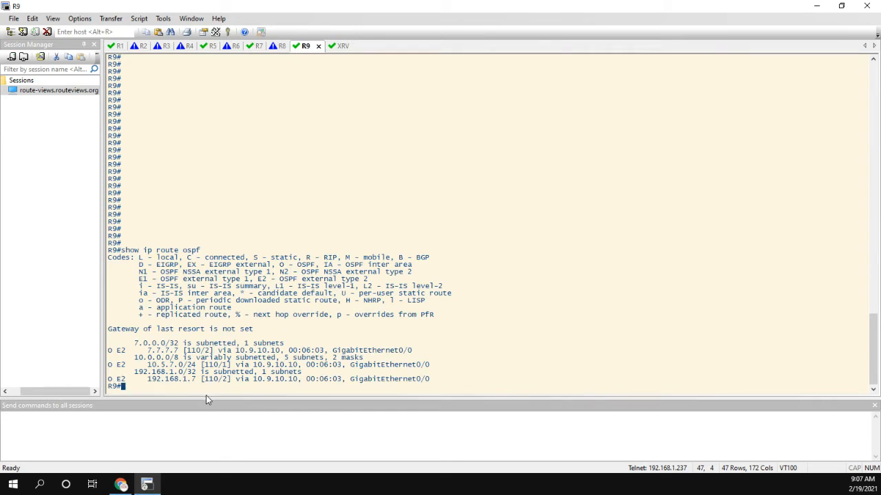
pyautogui.moveTo(108, 356)
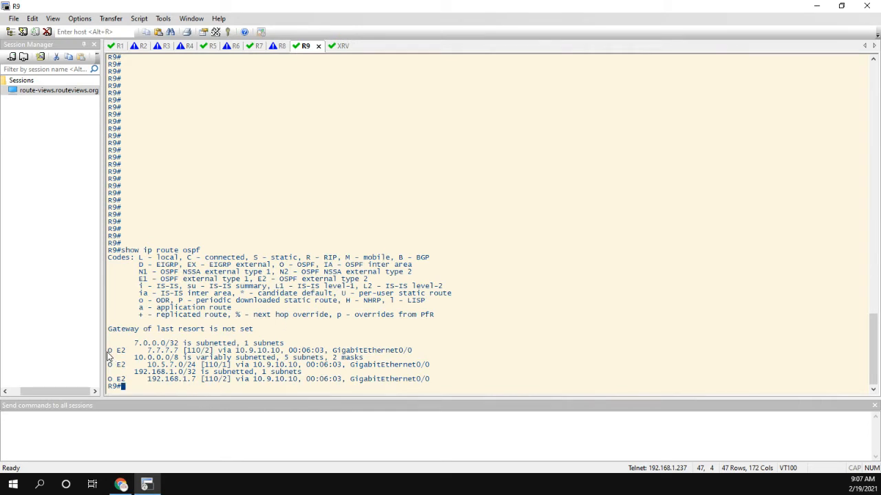
pyautogui.moveTo(110, 350); pyautogui.dragTo(127, 382)
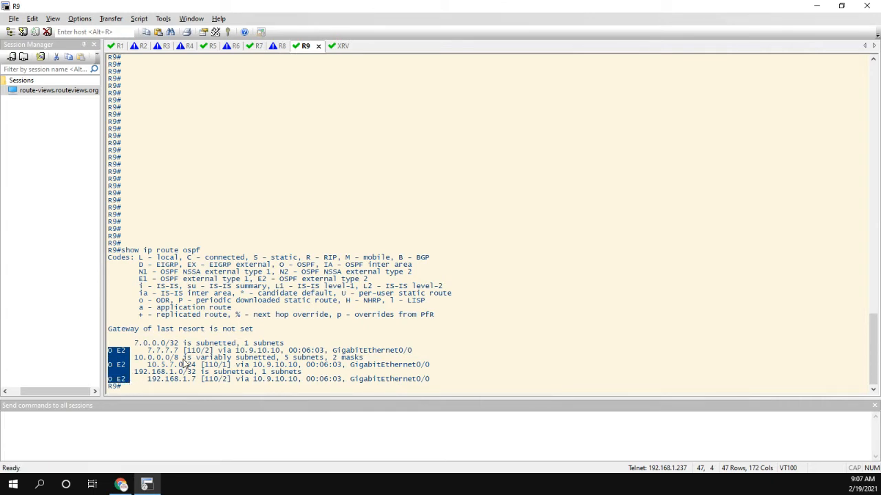
pyautogui.moveTo(183, 363)
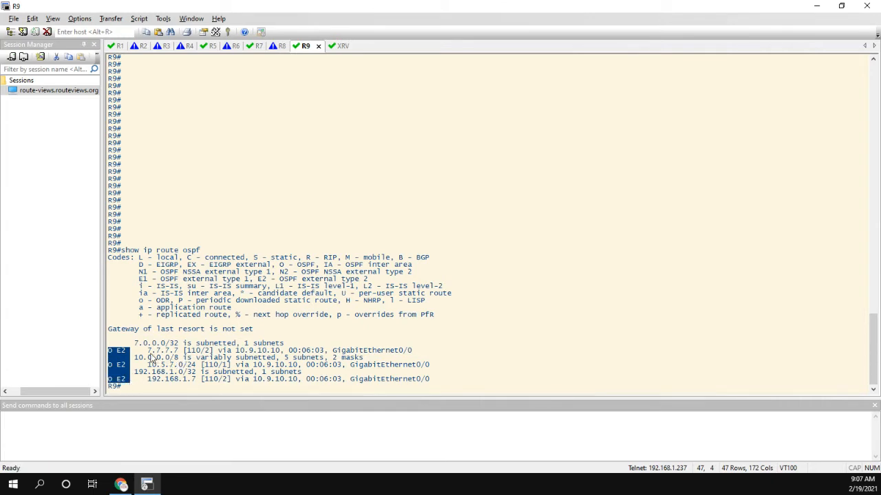
pyautogui.doubleClick(163, 350)
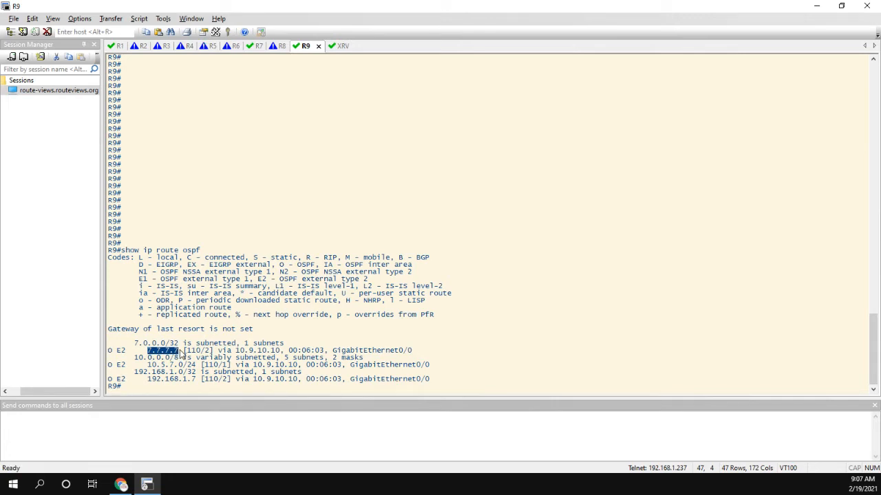
pyautogui.click(120, 485)
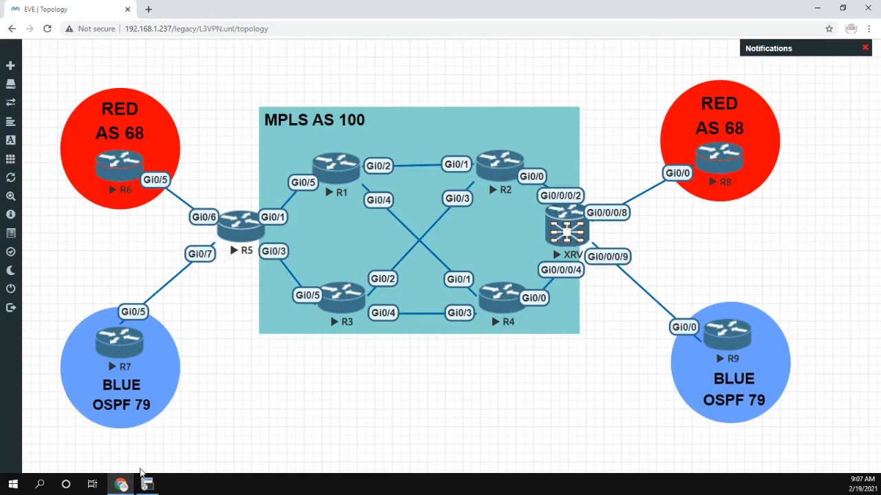
pyautogui.click(145, 484)
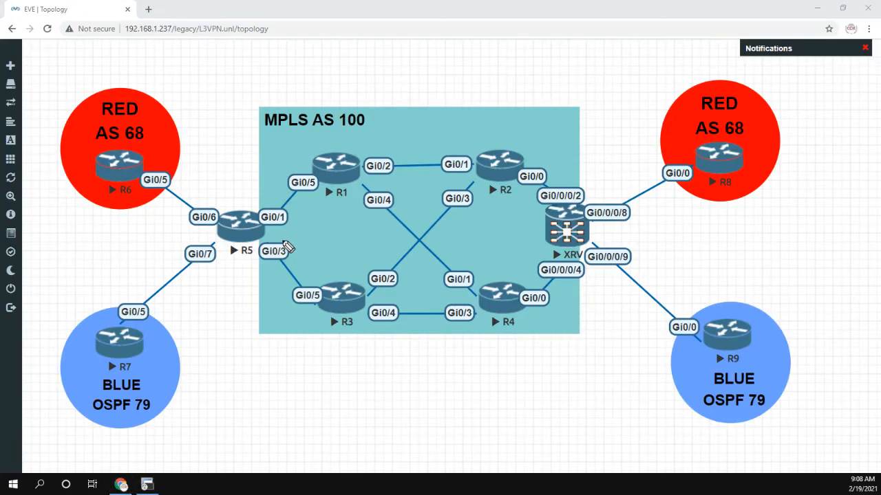
pyautogui.moveTo(275, 227)
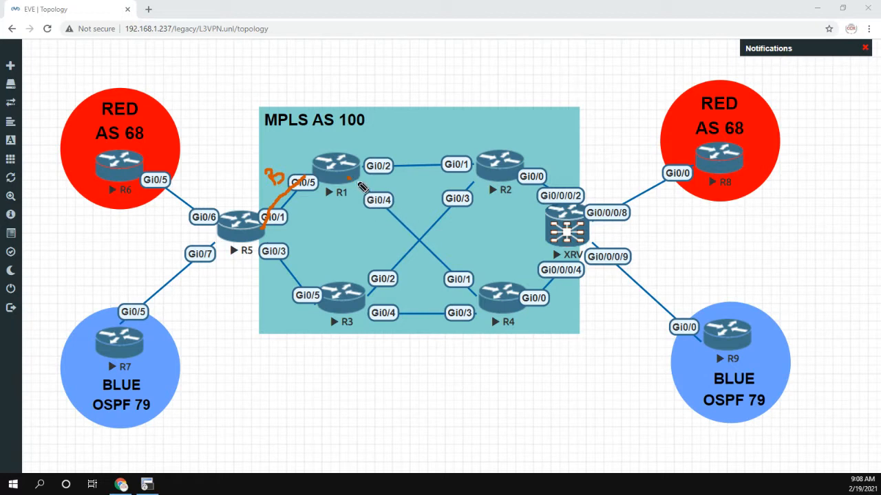
pyautogui.moveTo(351, 183); pyautogui.dragTo(533, 234)
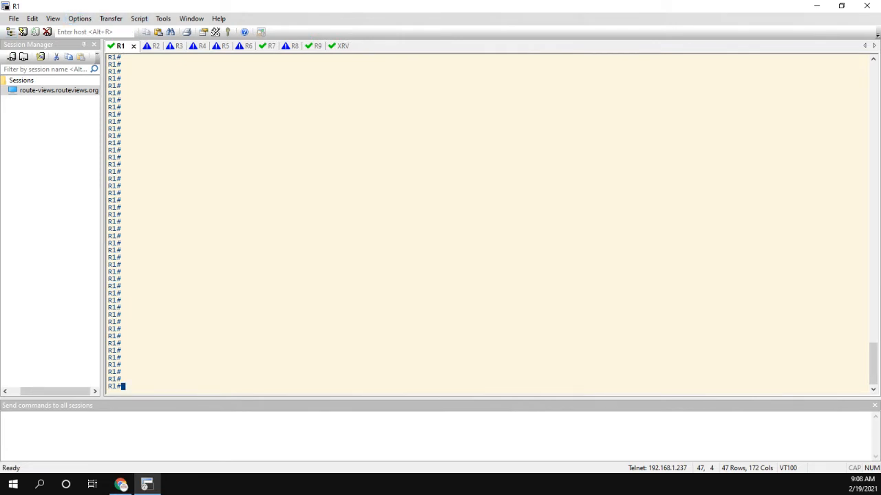
# Run 'show bgp vpnv4 unicast all' on R1 and highlight the 79:79 heading and 7.7.7.7/32.
pyautogui.write('show bgp vpnv4')
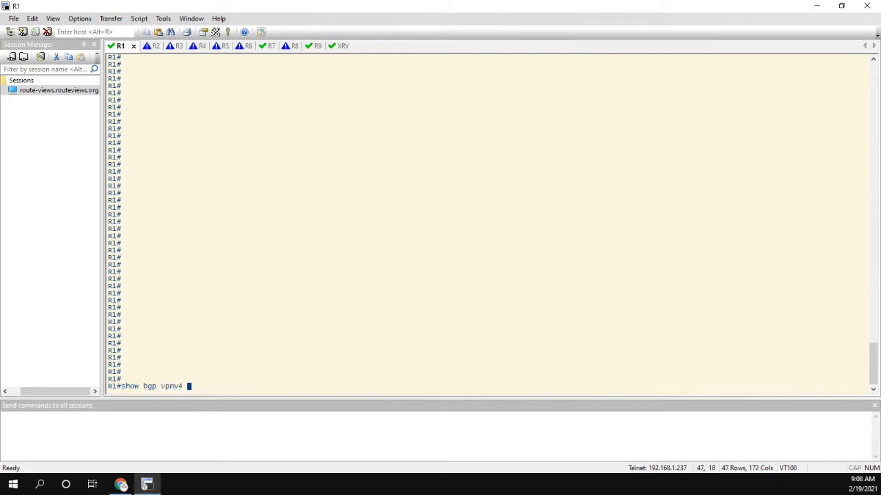
pyautogui.write('unicast all')
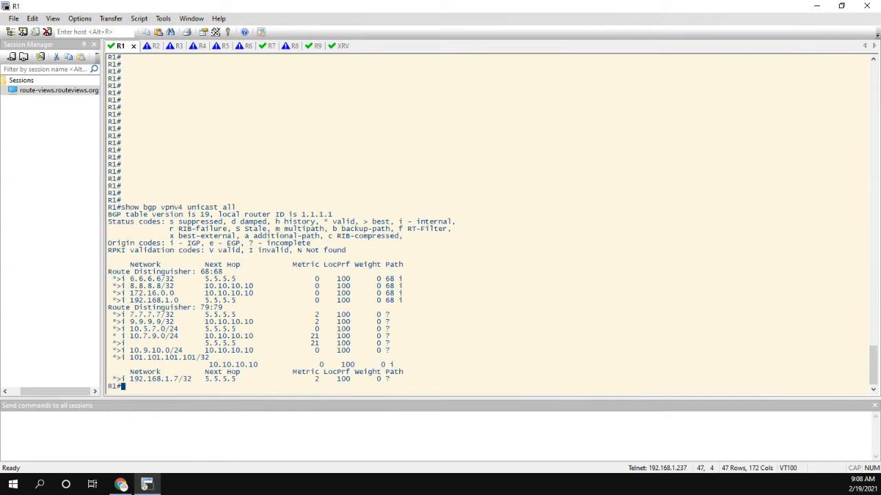
pyautogui.moveTo(110, 275)
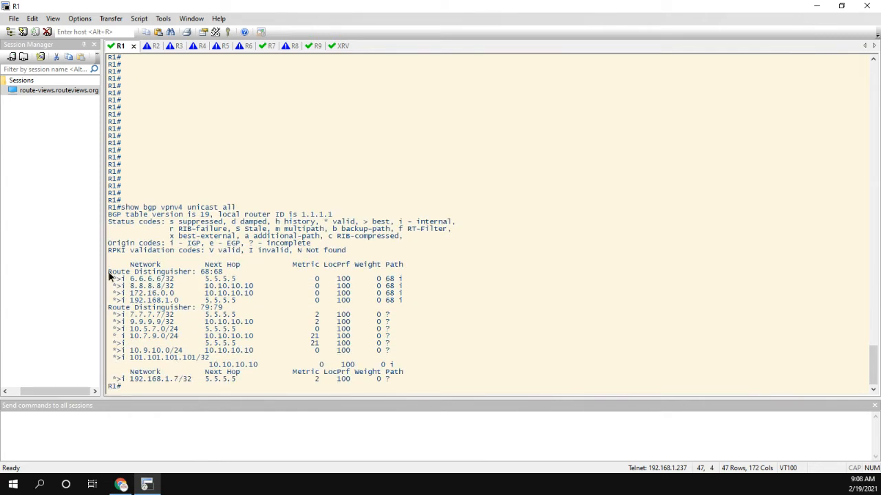
pyautogui.moveTo(117, 279); pyautogui.dragTo(406, 300)
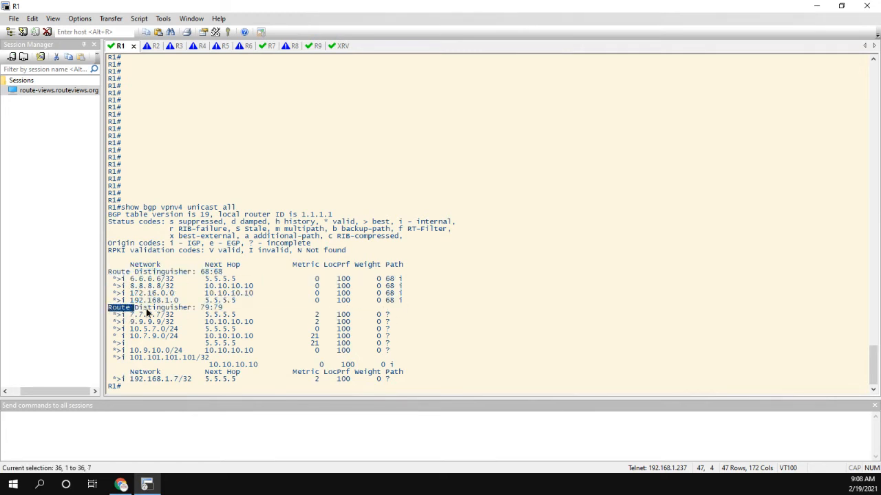
pyautogui.click(145, 317)
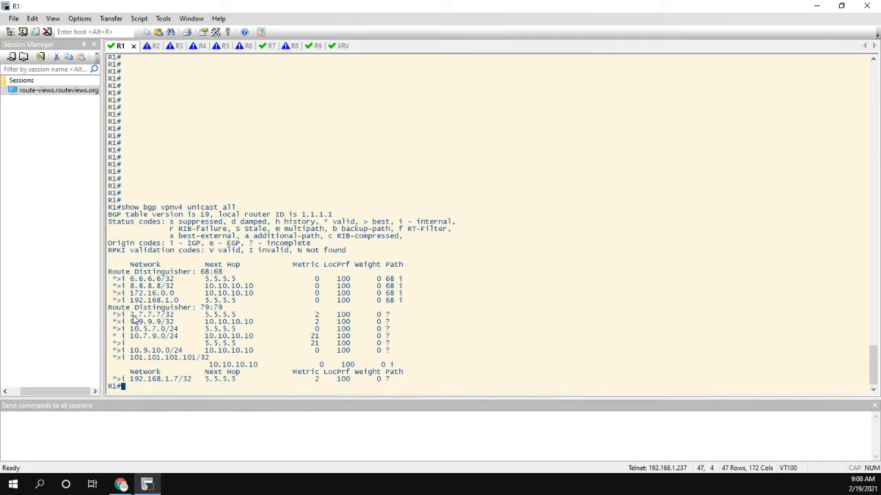
pyautogui.doubleClick(152, 315)
pyautogui.write('show bgp vpnv4 unicast all')
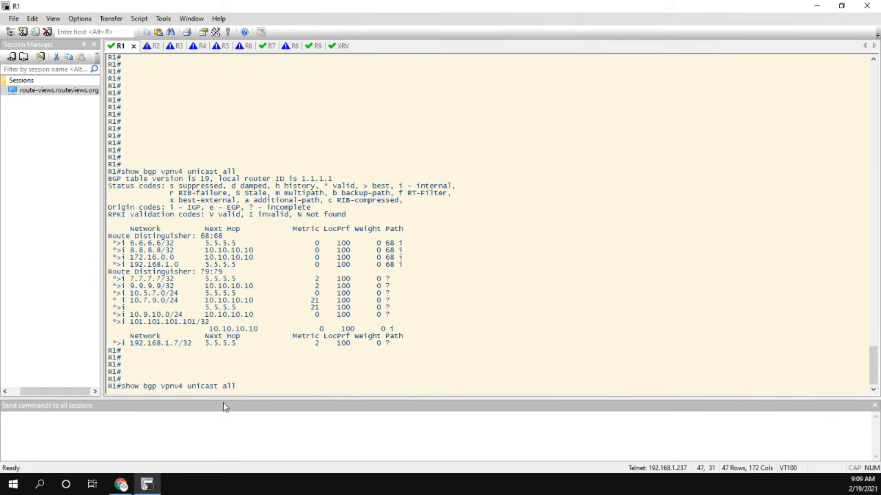
# Look up 7.7.7.7/32 and 9.9.9.9/32 on R1, highlighting route targets and OSPF DOMAIN communities.
pyautogui.doubleClick(151, 279)
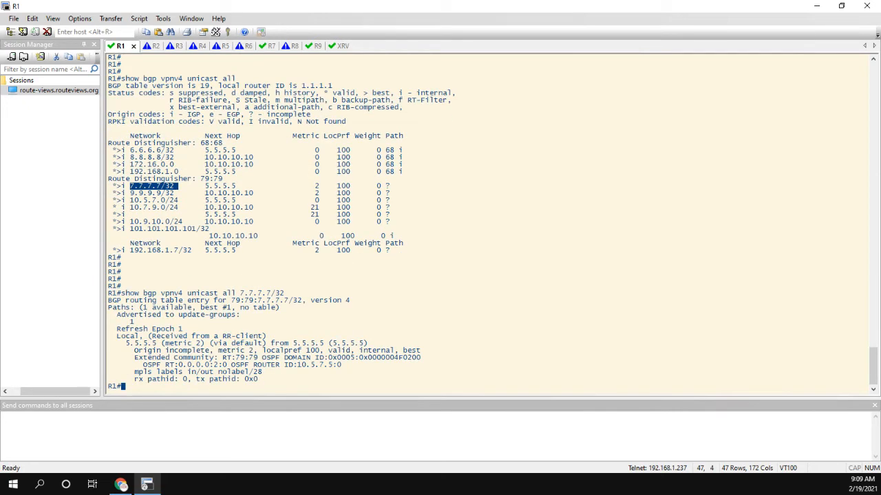
pyautogui.write('show bgp vpnv4 unicast all 7.7.7.7/32')
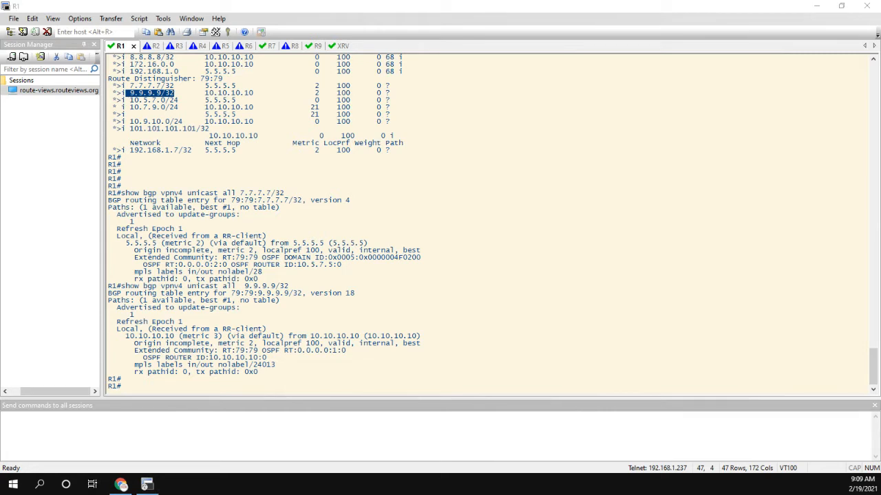
pyautogui.moveTo(194, 249)
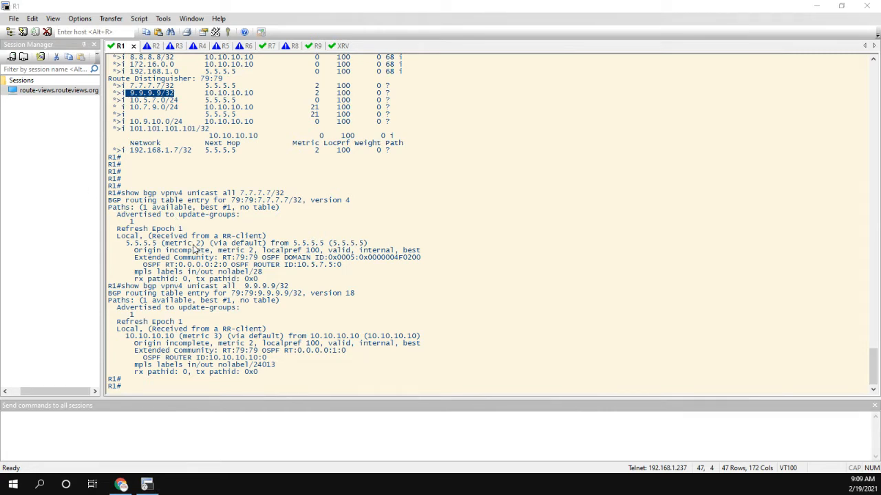
pyautogui.moveTo(242, 198)
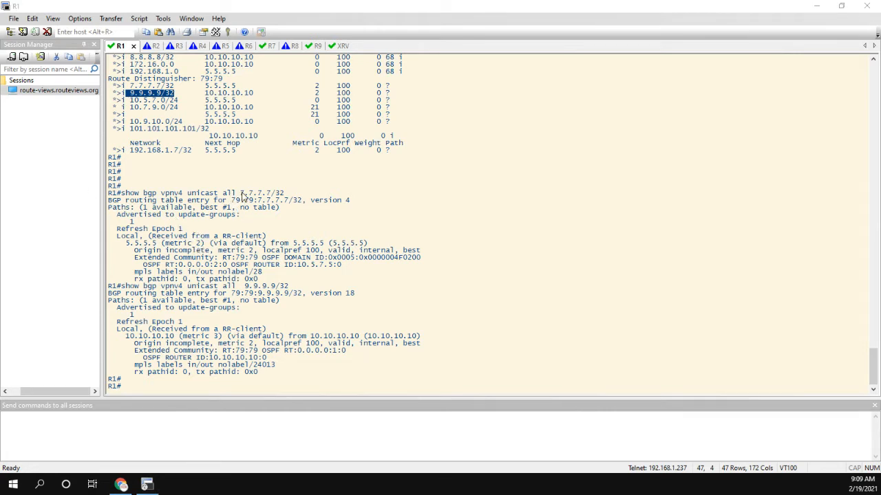
pyautogui.moveTo(141, 262)
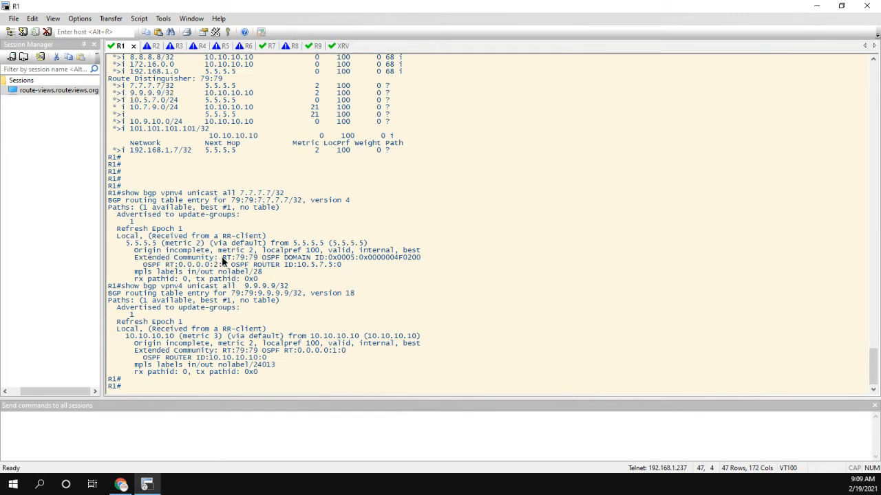
pyautogui.doubleClick(241, 258)
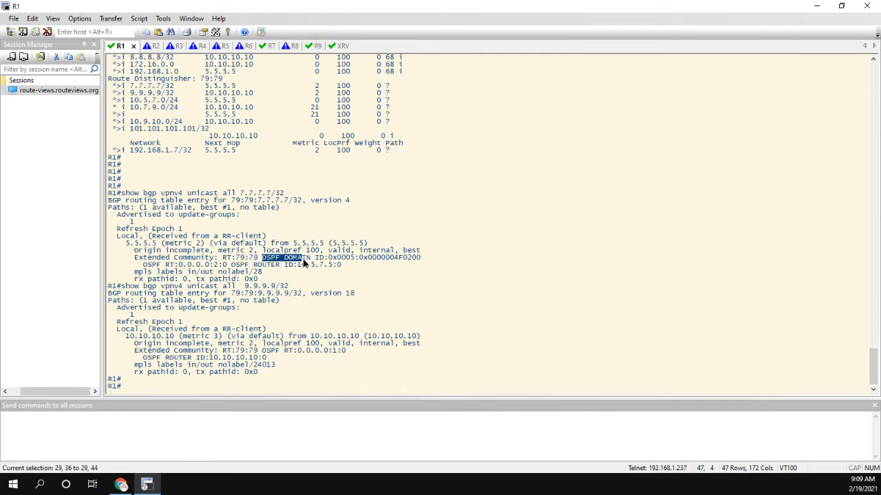
pyautogui.moveTo(309, 258); pyautogui.dragTo(333, 264)
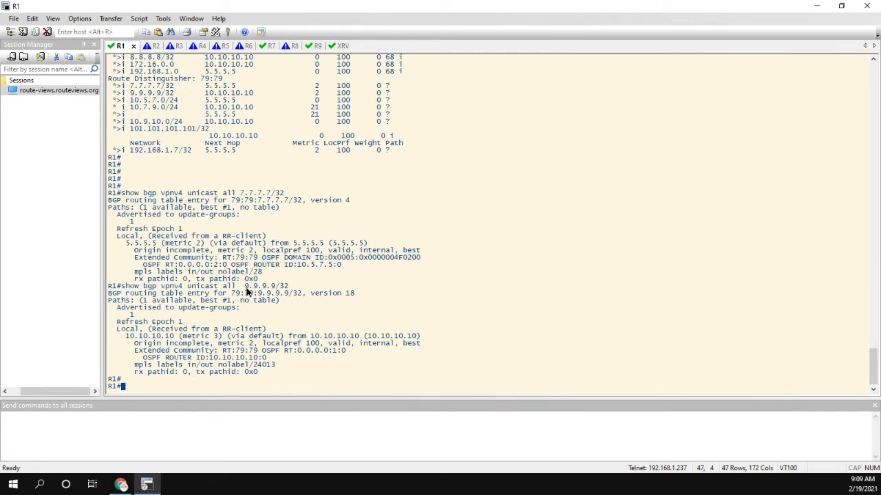
pyautogui.doubleClick(265, 286)
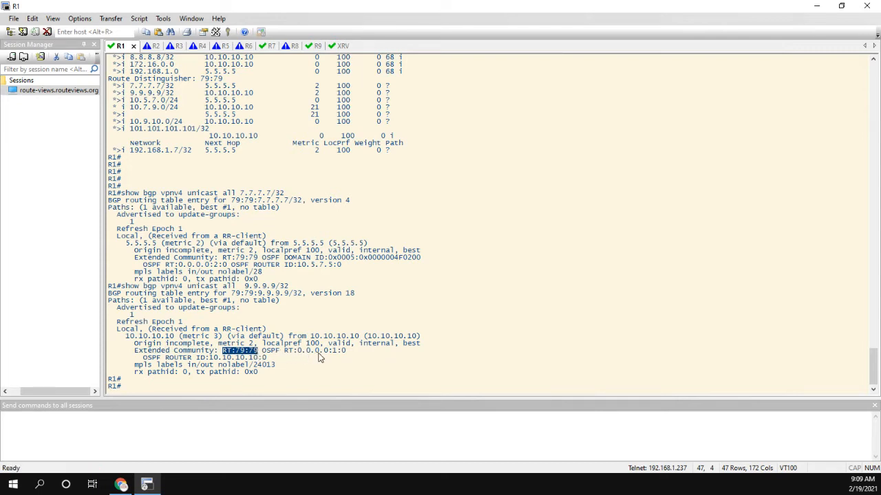
pyautogui.moveTo(321, 353)
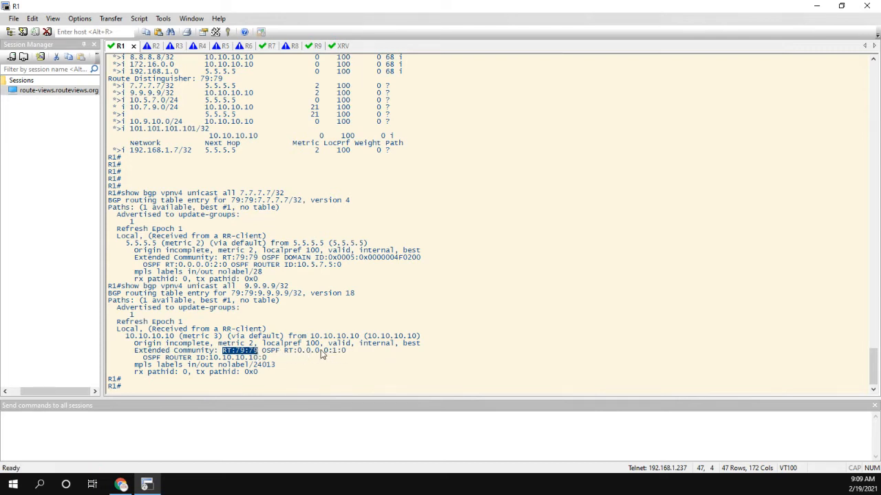
pyautogui.moveTo(301, 357)
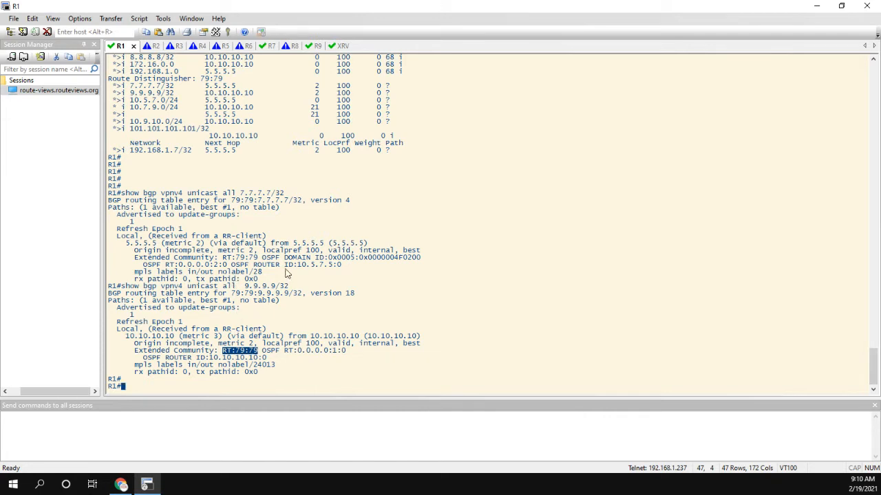
pyautogui.moveTo(350, 360)
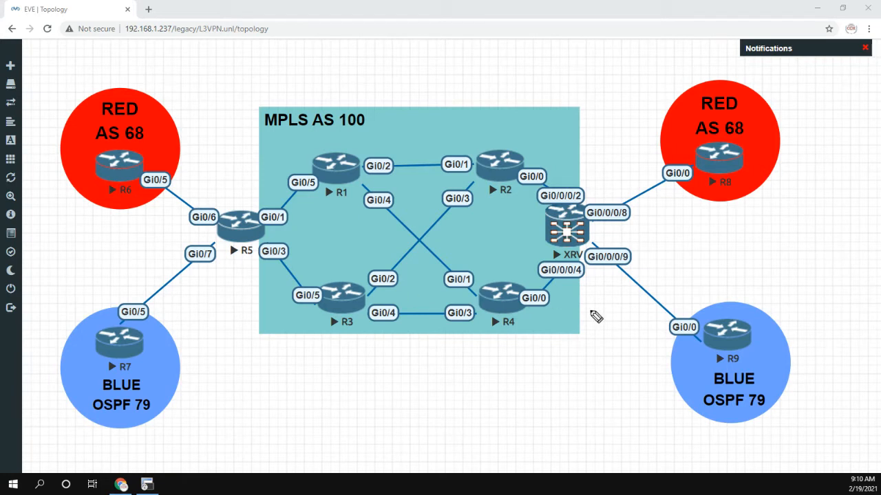
pyautogui.moveTo(483, 240)
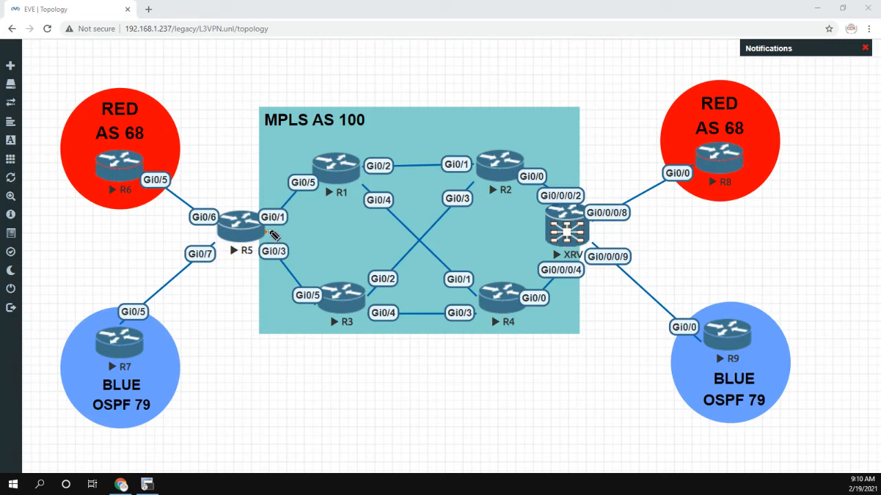
# Draw an annotation arrow from R5 to XRV and outline XRV on the topology.
pyautogui.moveTo(268, 230); pyautogui.dragTo(537, 227)
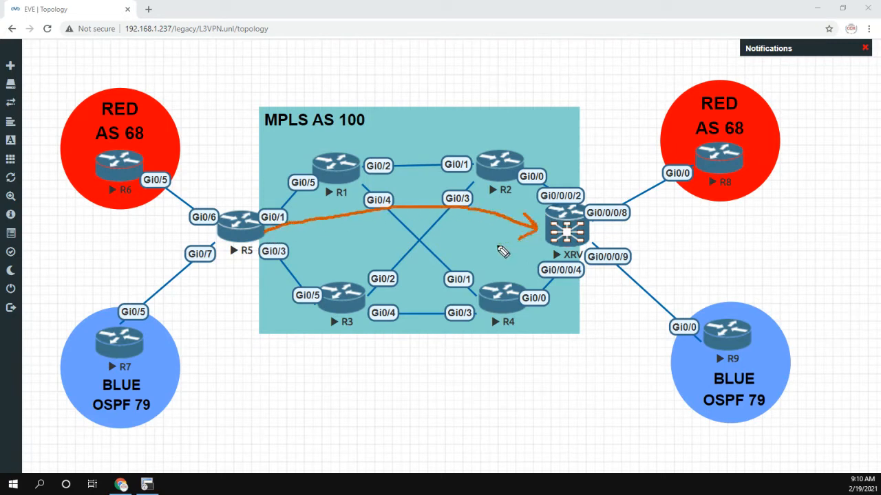
pyautogui.moveTo(365, 243)
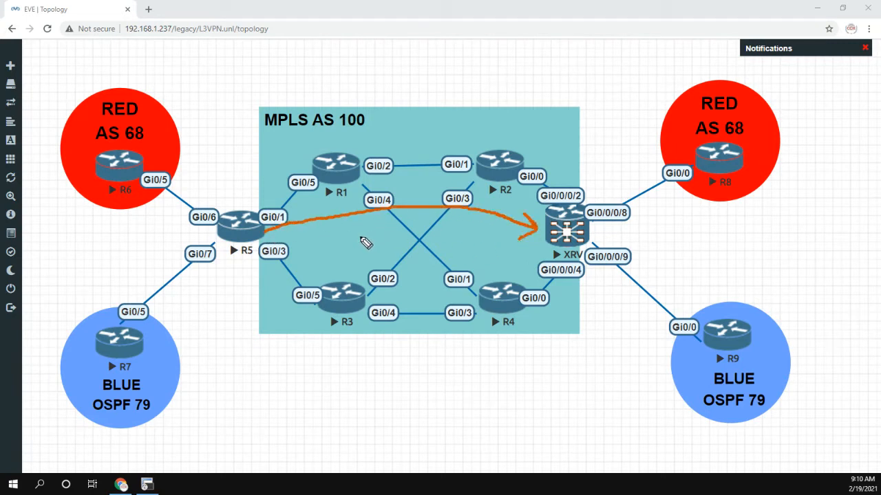
pyautogui.moveTo(396, 232)
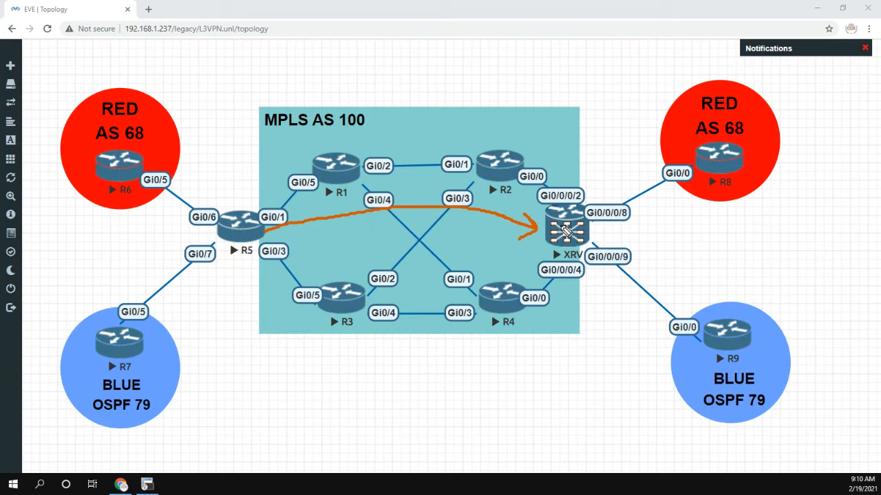
pyautogui.click(565, 231)
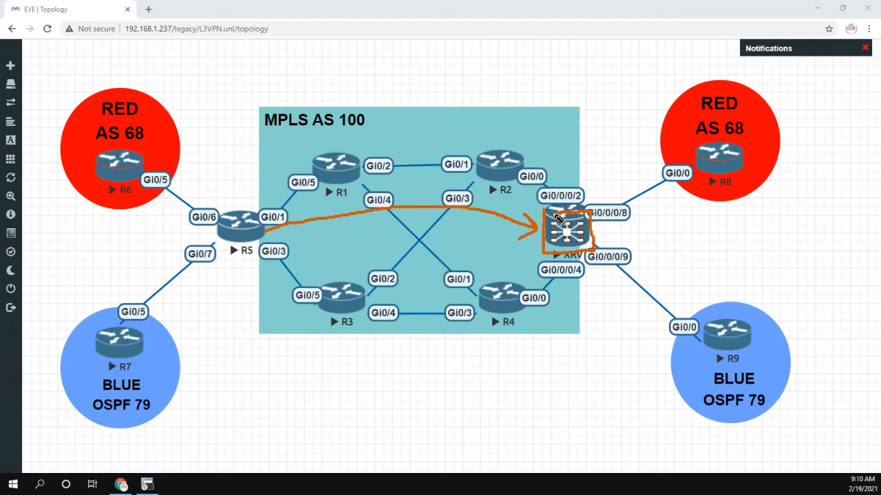
pyautogui.moveTo(526, 244)
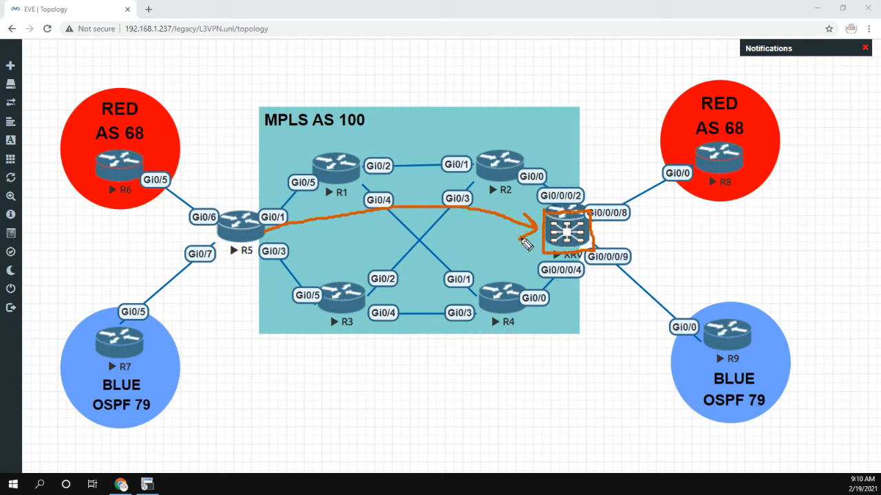
pyautogui.moveTo(574, 251)
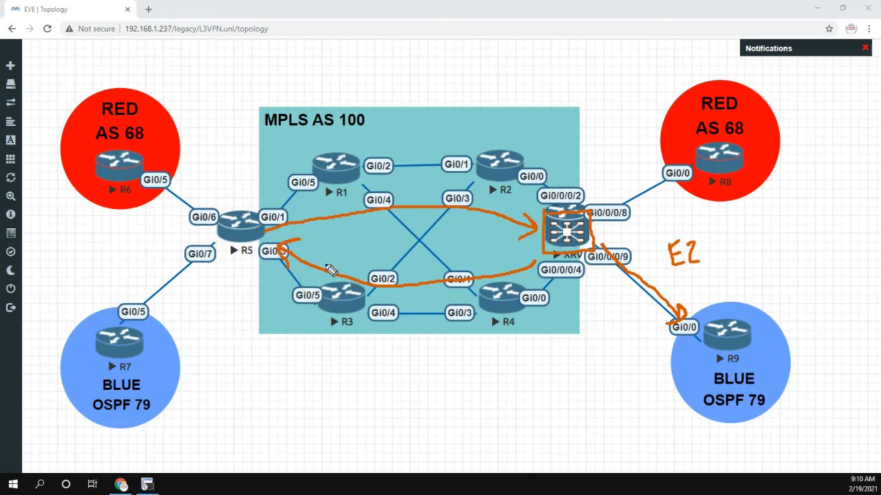
pyautogui.moveTo(251, 252)
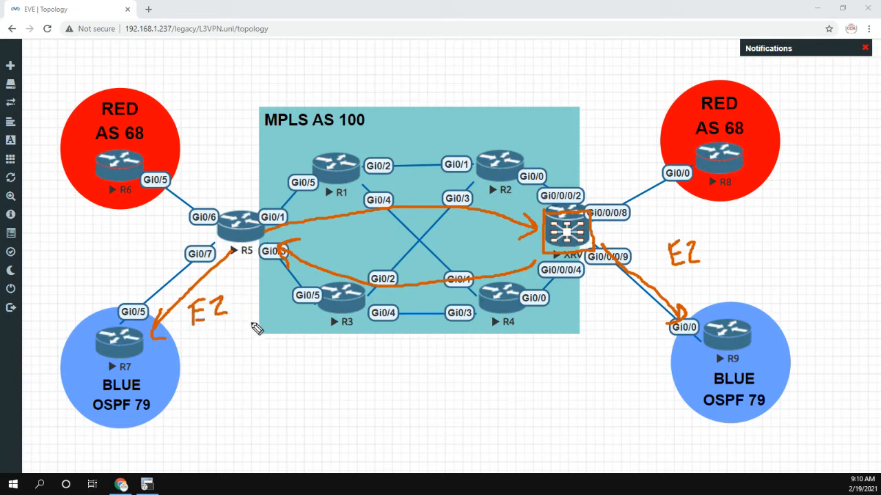
pyautogui.moveTo(482, 208)
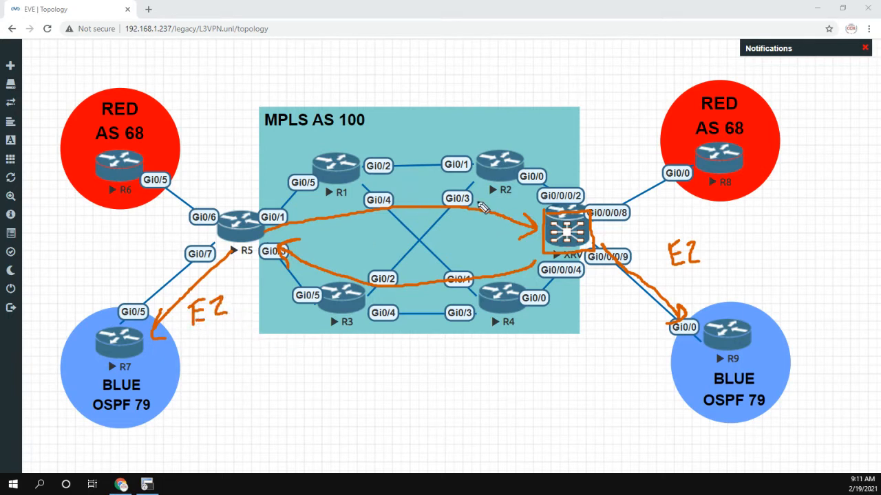
pyautogui.moveTo(338, 223)
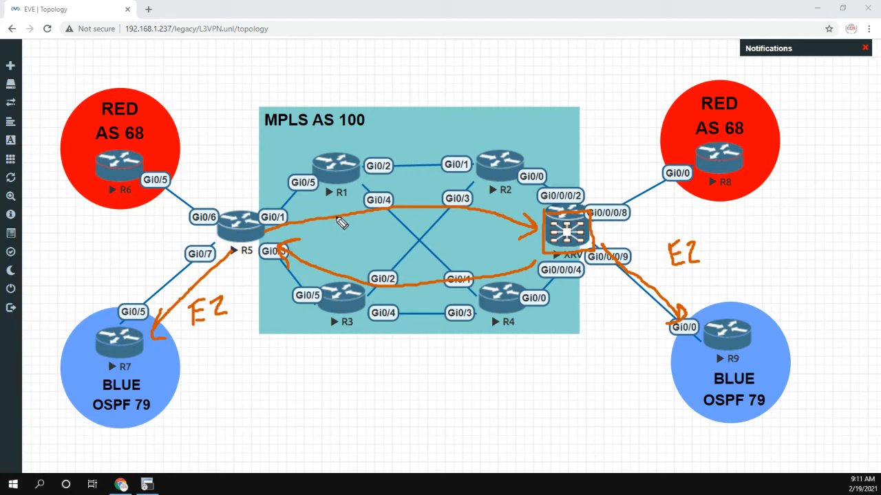
pyautogui.moveTo(252, 227)
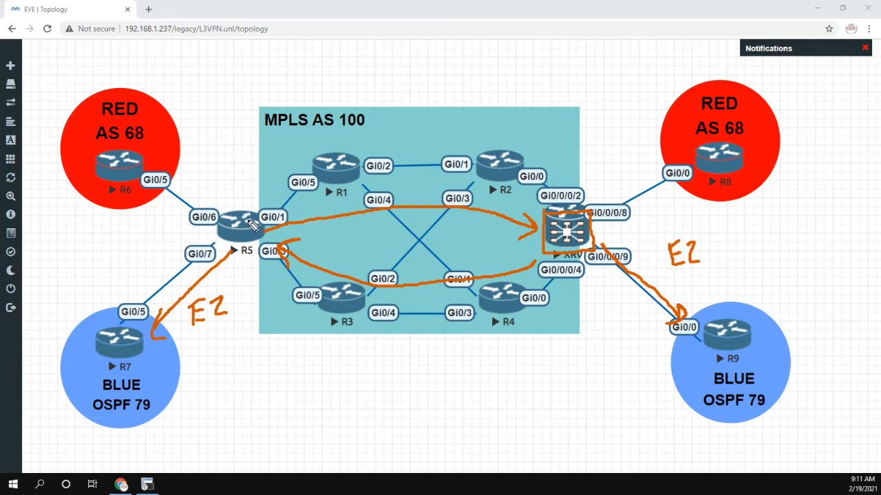
pyautogui.moveTo(255, 210)
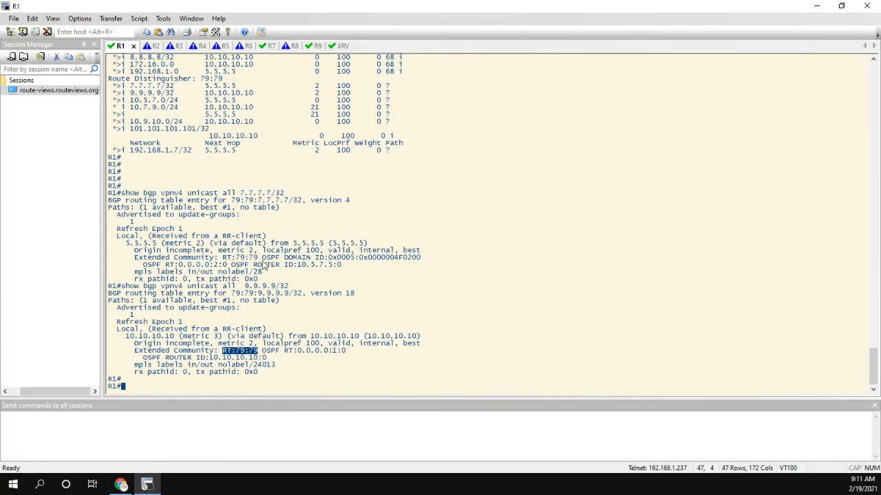
# Highlight the OSPF domain ID value in R1's output, then switch to the R5 session.
pyautogui.moveTo(270, 257); pyautogui.dragTo(421, 257)
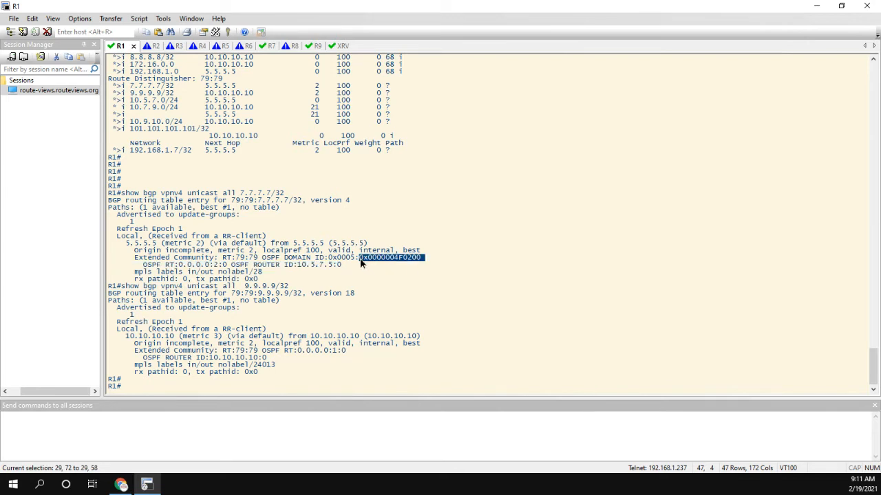
pyautogui.moveTo(260, 89)
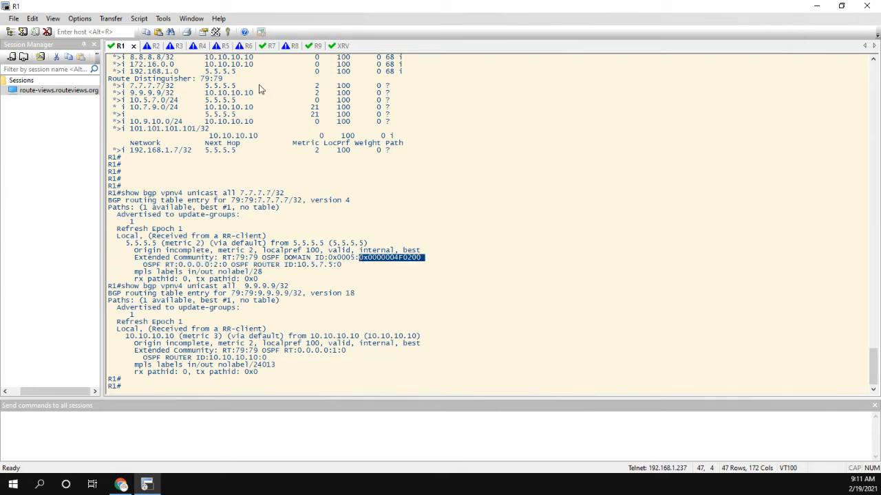
pyautogui.click(212, 46)
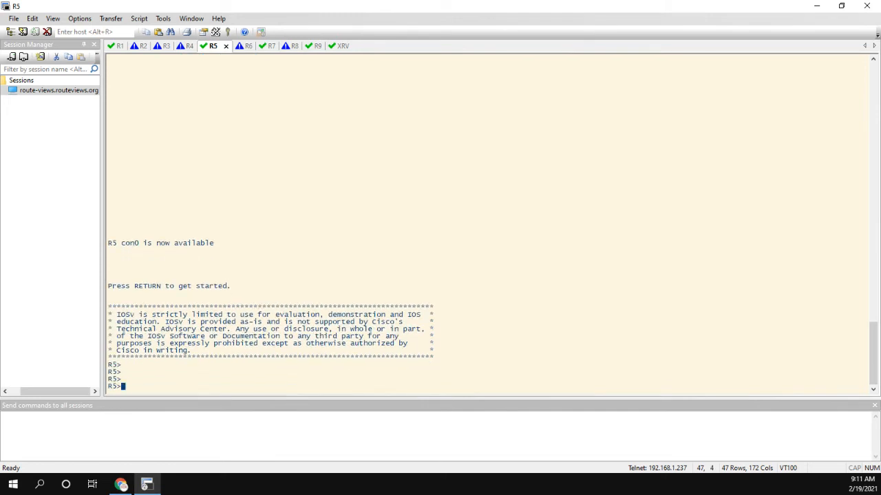
# Run 'show ip ospf 79' on R5 and page through to domain ID 0x0005 / 0.0.0.79.
pyautogui.write('show')
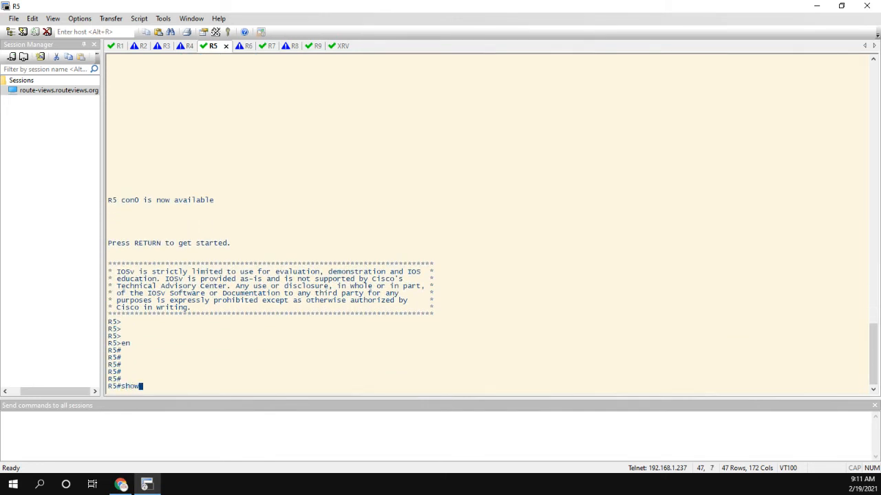
pyautogui.press('space')
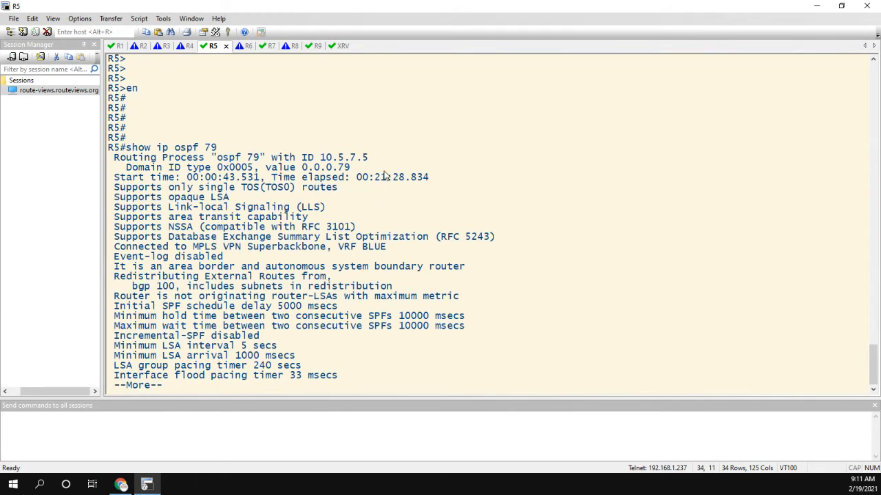
pyautogui.press('space')
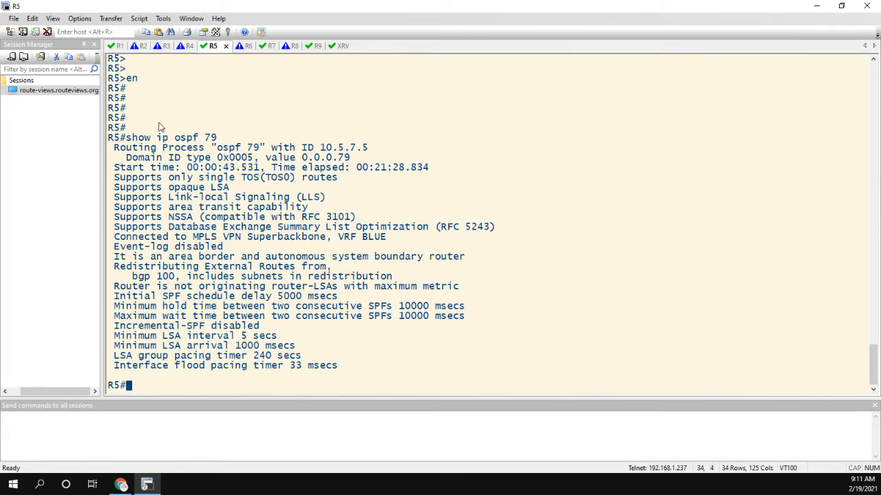
pyautogui.moveTo(126, 156); pyautogui.dragTo(207, 157)
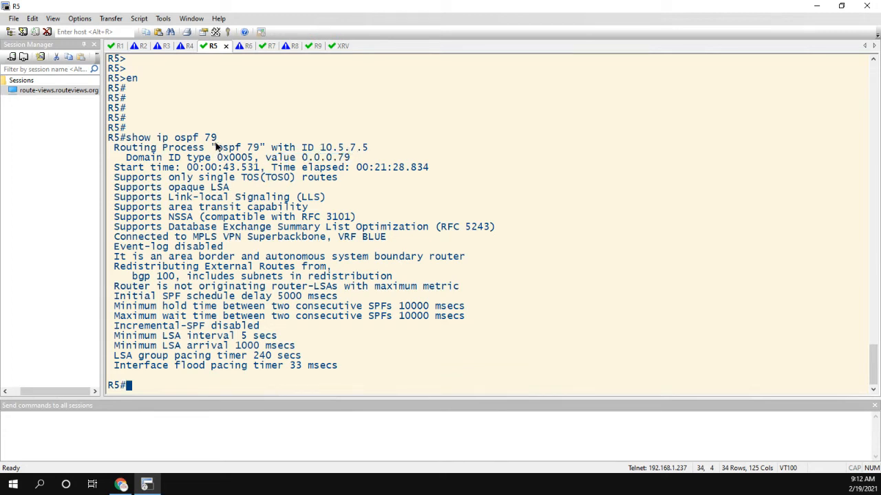
pyautogui.moveTo(344, 231)
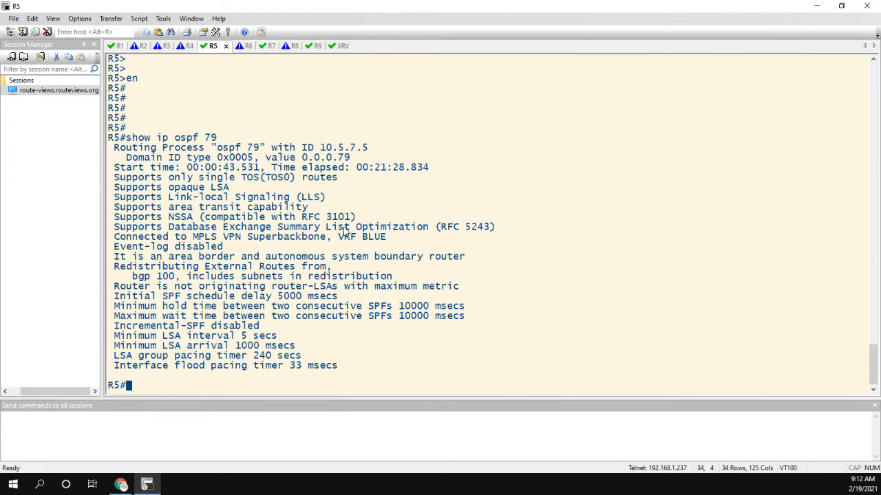
# Run 'show run | s router ospf 79' on R5 and highlight the redistribution and network lines.
pyautogui.write('show run')
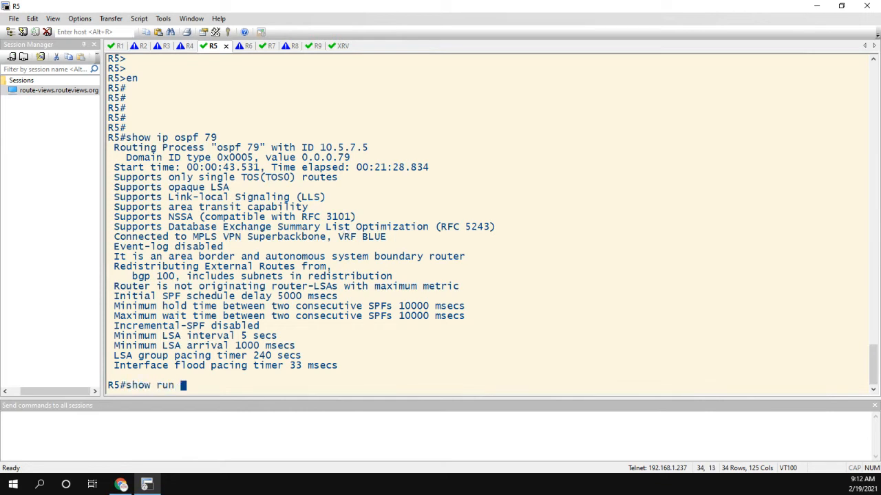
pyautogui.write('| s router ospf')
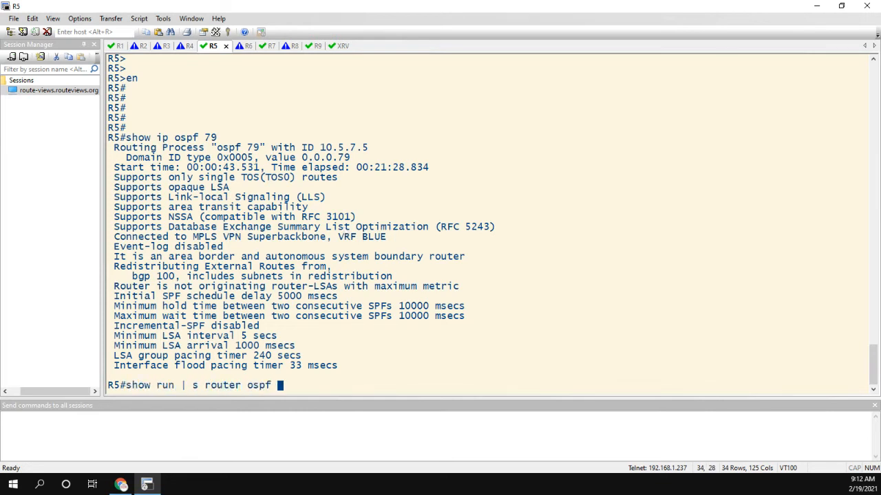
pyautogui.write('79')
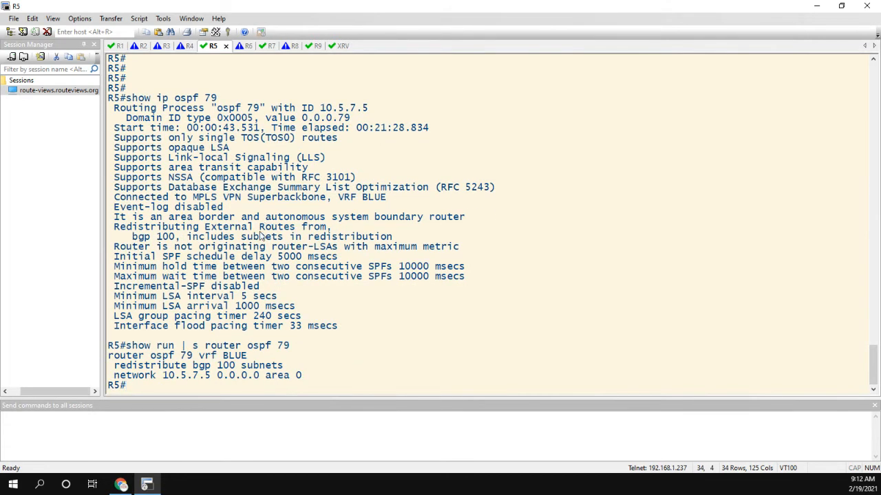
pyautogui.moveTo(113, 365); pyautogui.dragTo(301, 375)
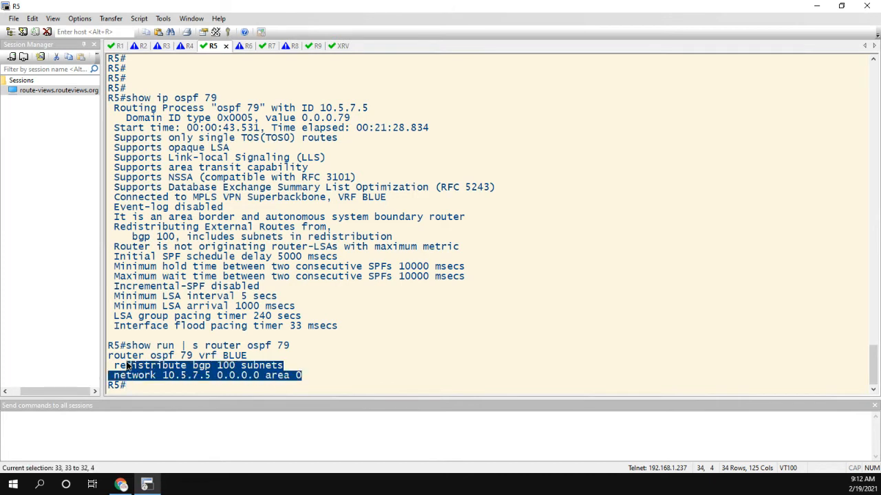
pyautogui.click(245, 375)
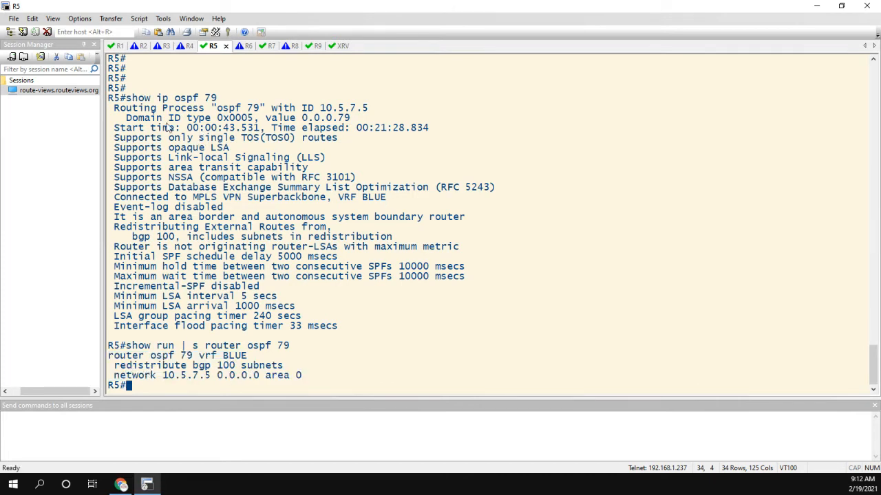
pyautogui.moveTo(267, 123)
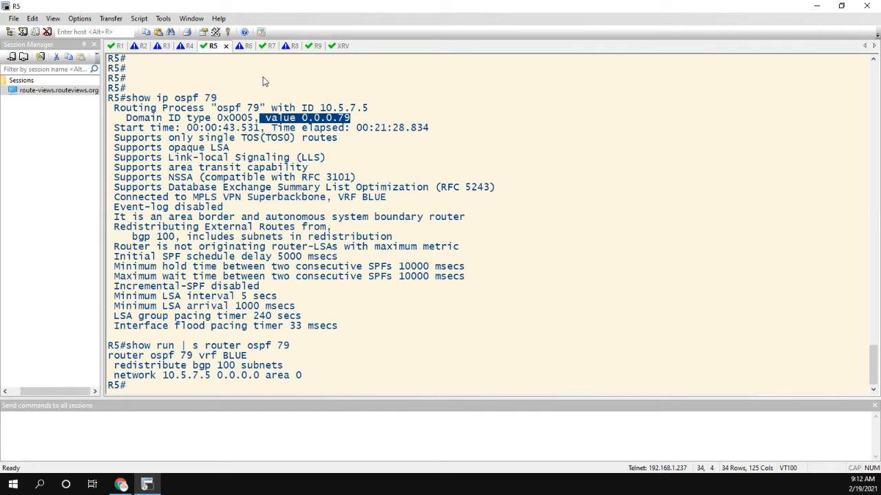
pyautogui.click(330, 46)
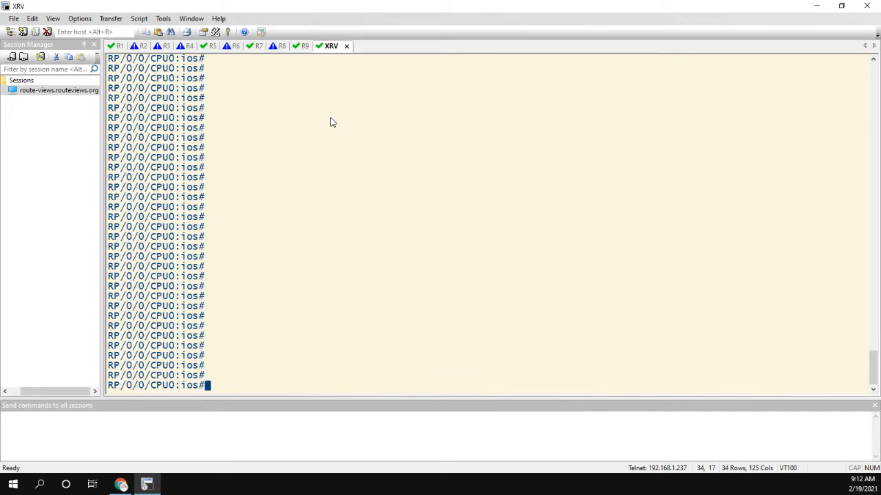
# On XRV, enter conf t, router ospf 79, vrf BLUE, and start typing domain-id.
pyautogui.write('conf t')
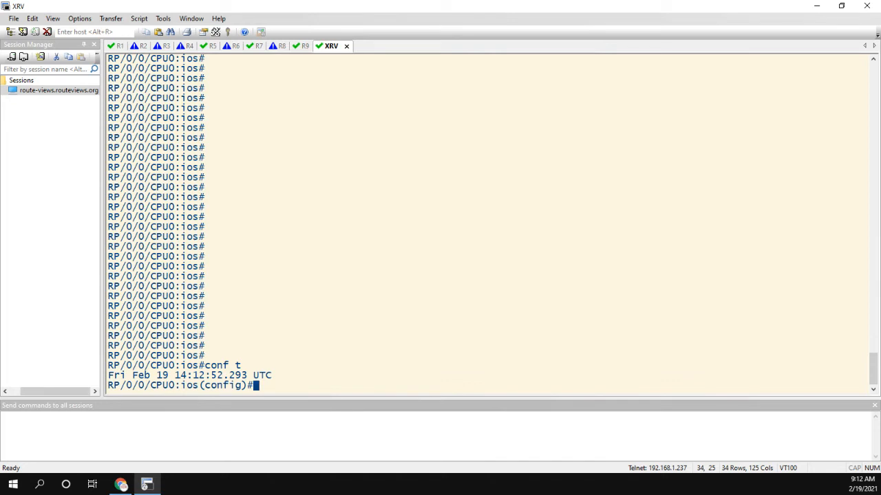
pyautogui.press('enter')
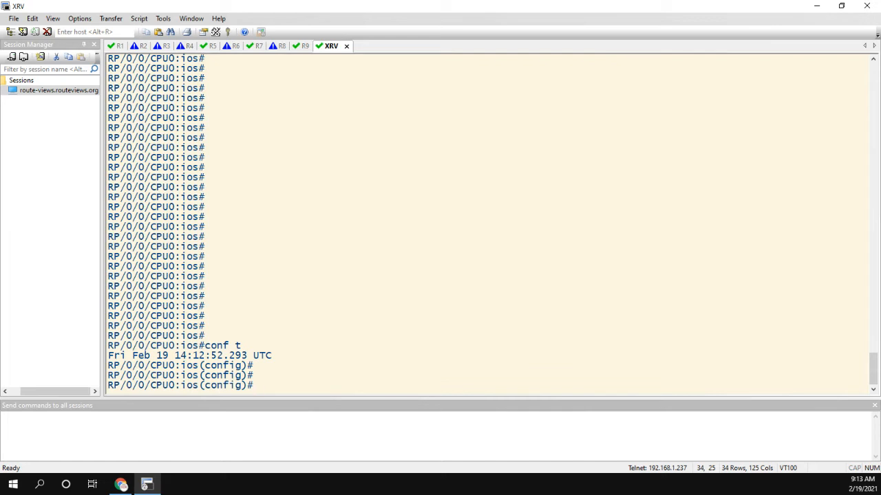
pyautogui.write('router bgp')
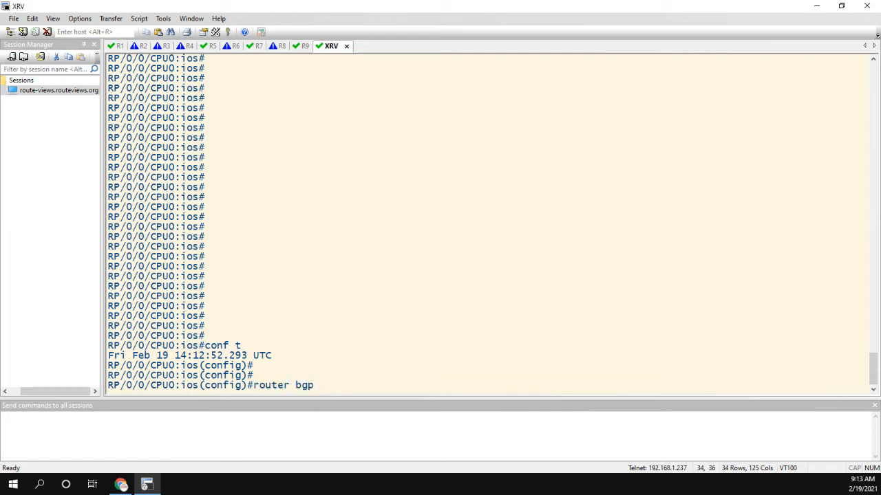
pyautogui.press('BackSpace')
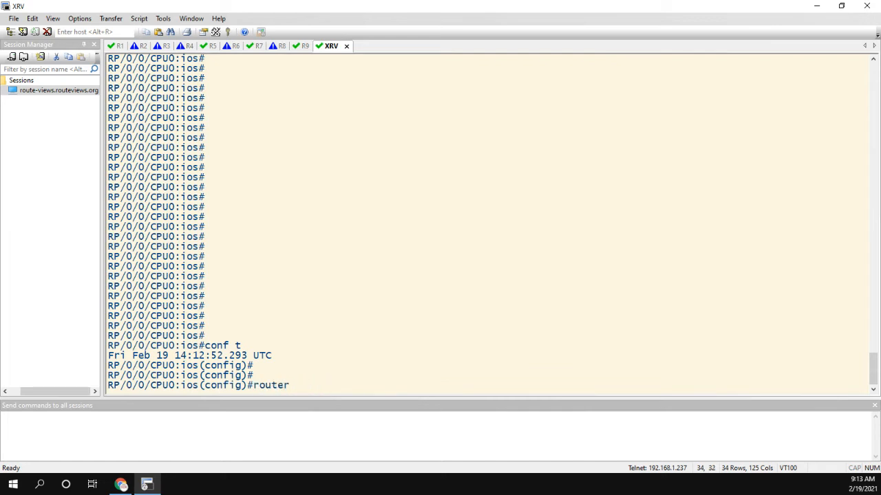
pyautogui.write('ospf 79')
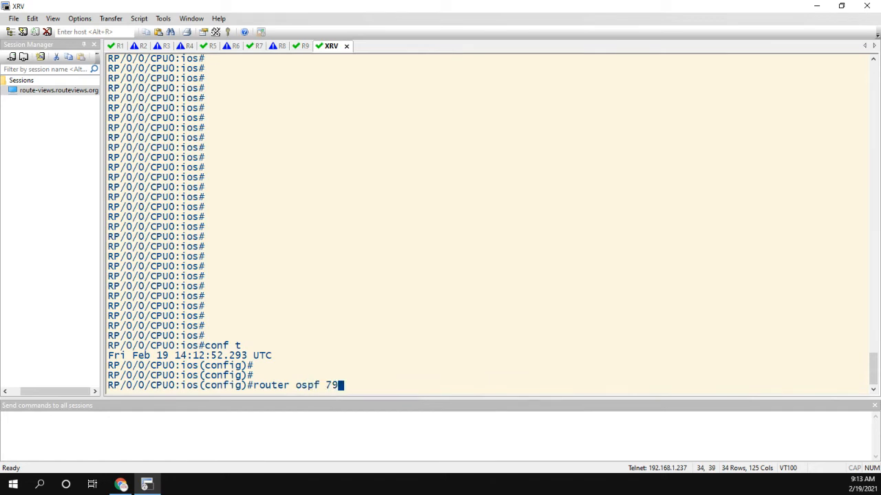
pyautogui.press('enter')
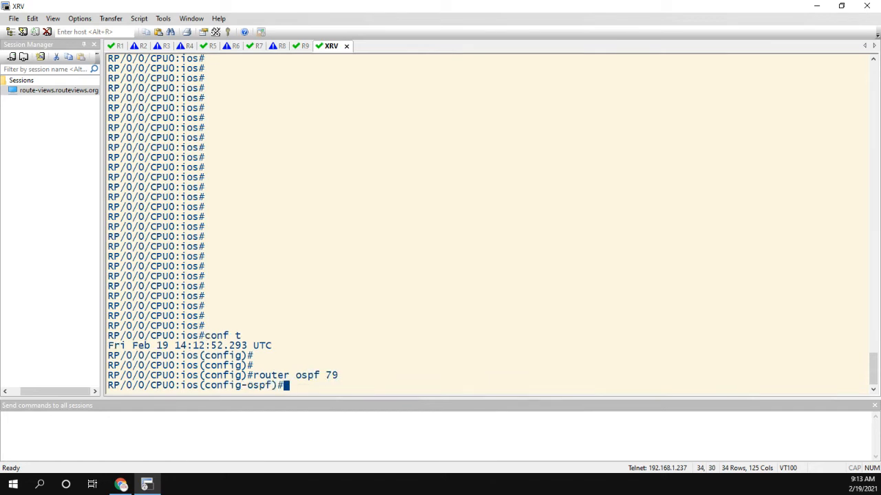
pyautogui.write('vrf BLUE')
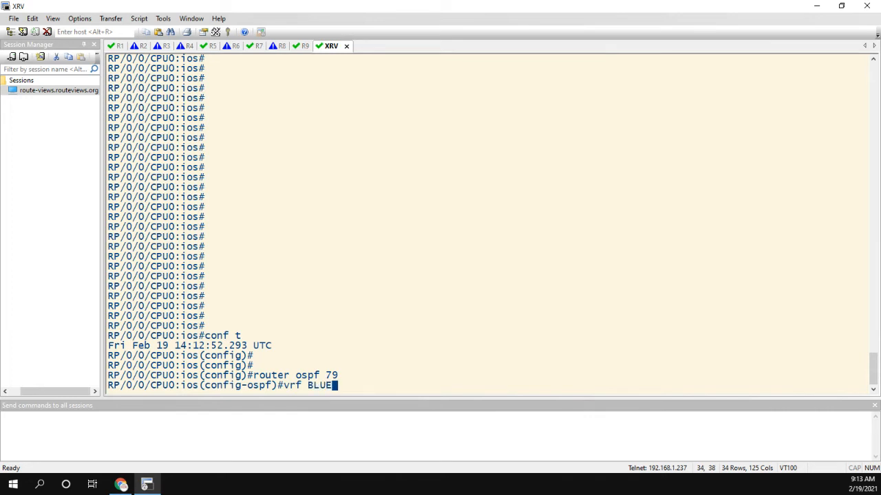
pyautogui.write('domain')
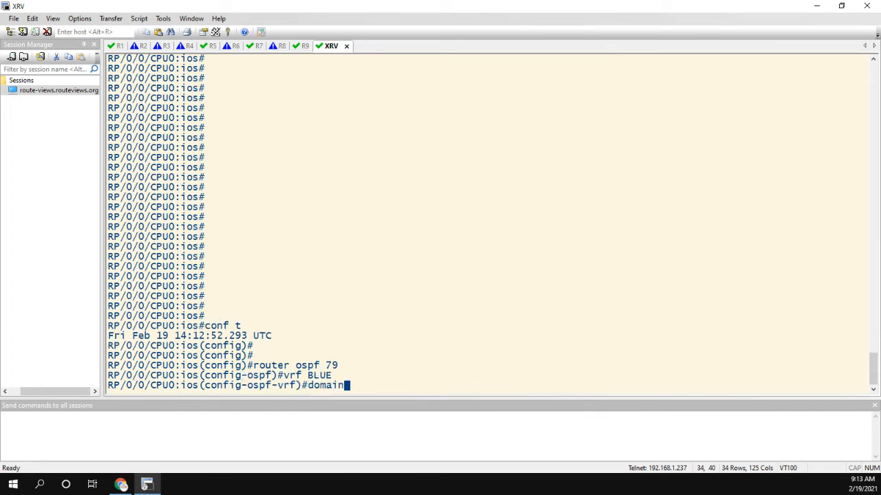
# Check domain-id help options and compare the 0005 type against R5's output.
pyautogui.write('-id')
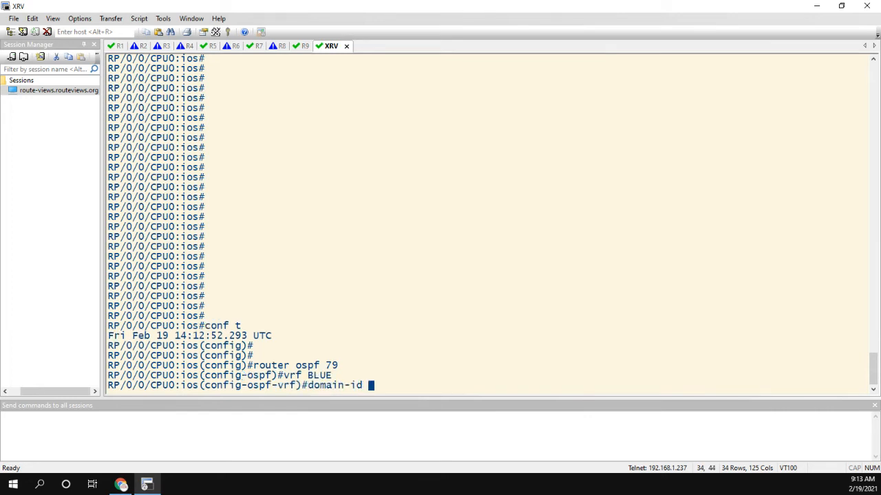
pyautogui.write('?')
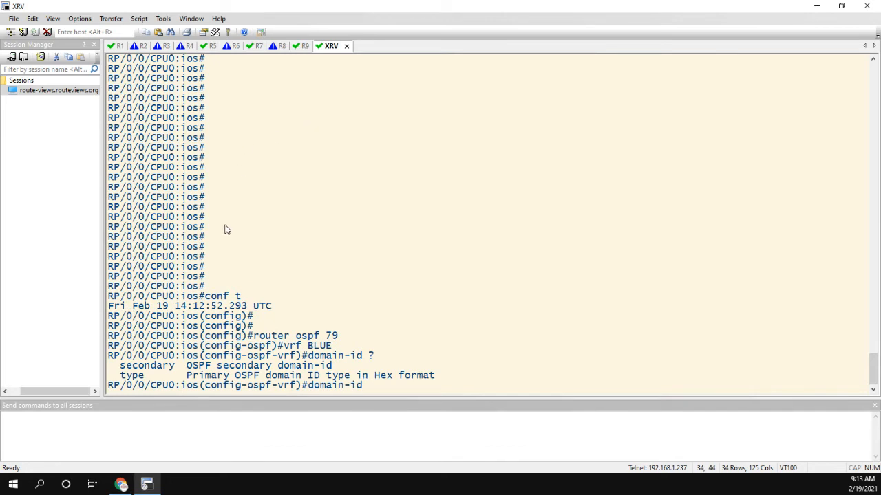
pyautogui.moveTo(374, 384)
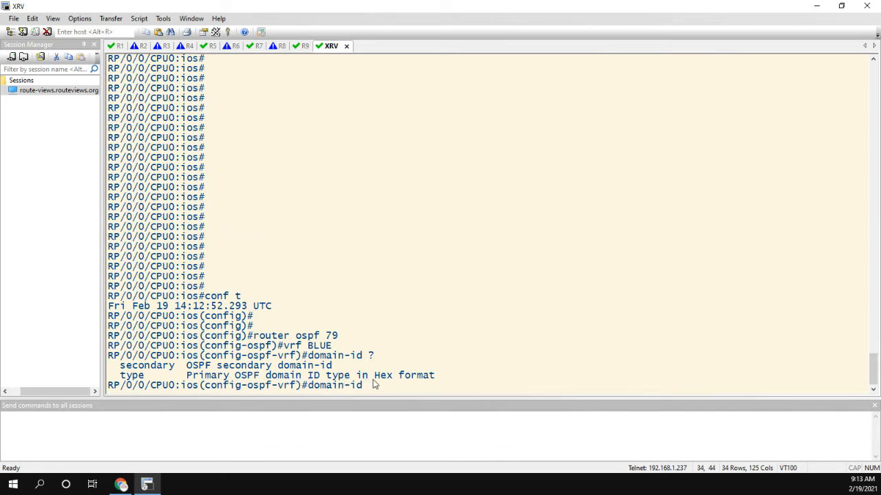
pyautogui.write('type')
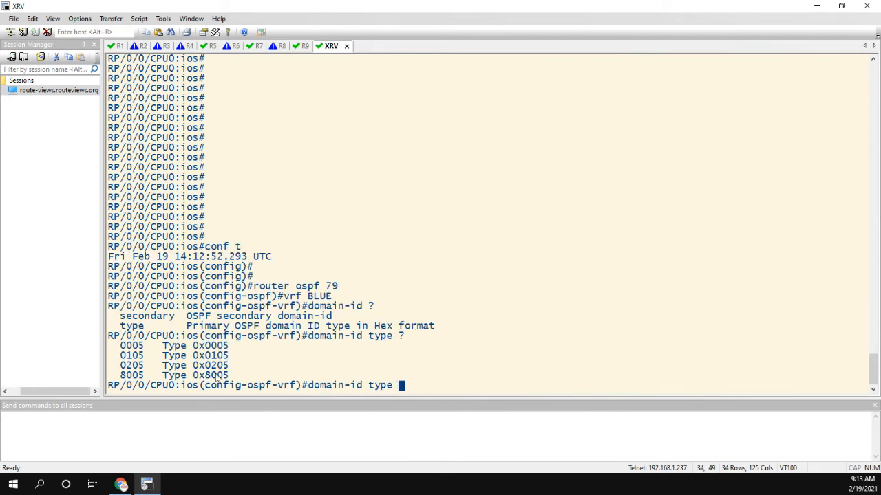
pyautogui.doubleClick(131, 345)
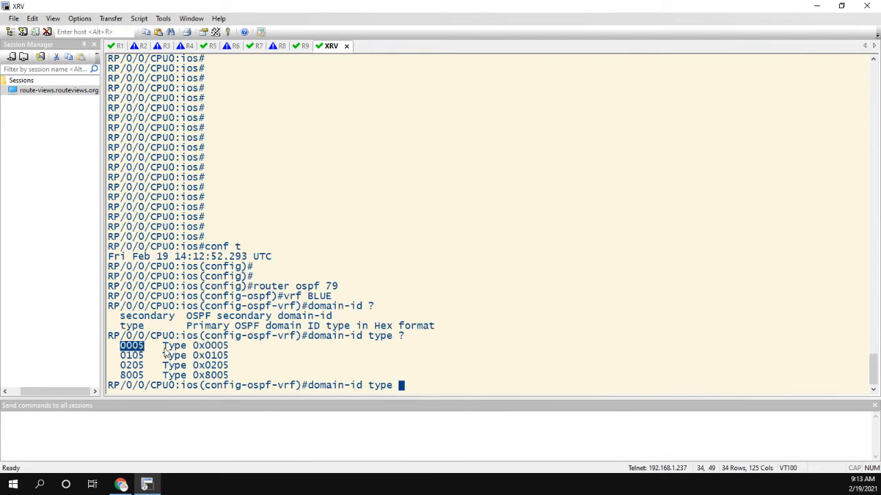
pyautogui.click(212, 47)
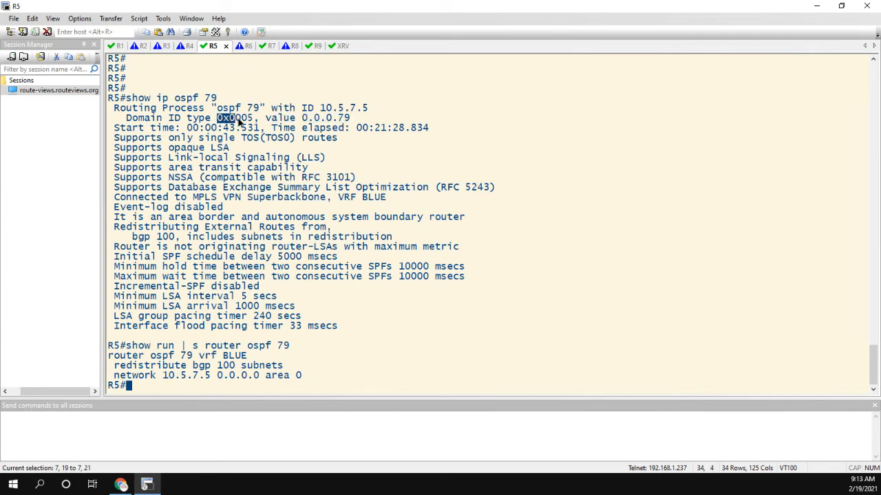
pyautogui.click(331, 46)
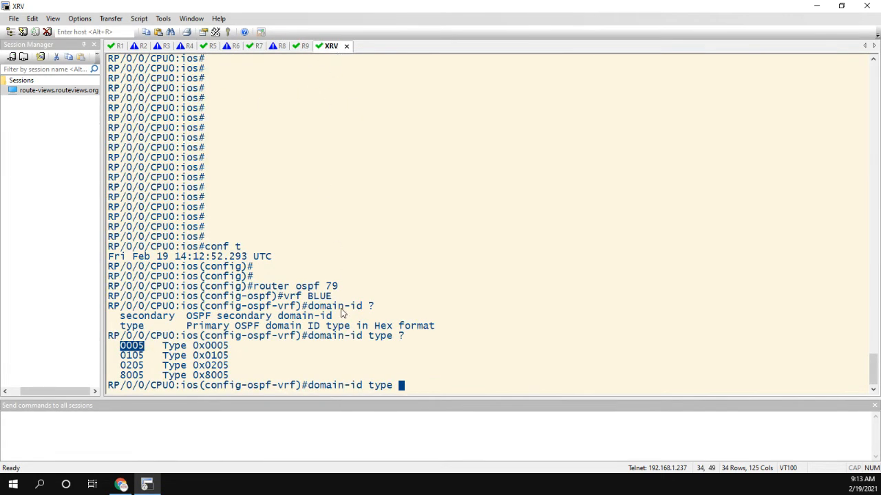
# Enter domain-id type 0005 value 0000004F0200, taken from R1's BGP output, then type end.
pyautogui.write('000')
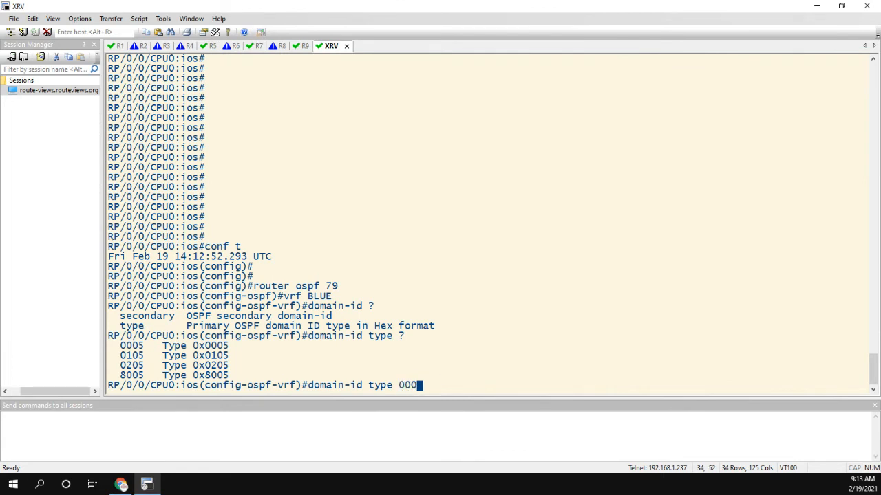
pyautogui.write('5 ?')
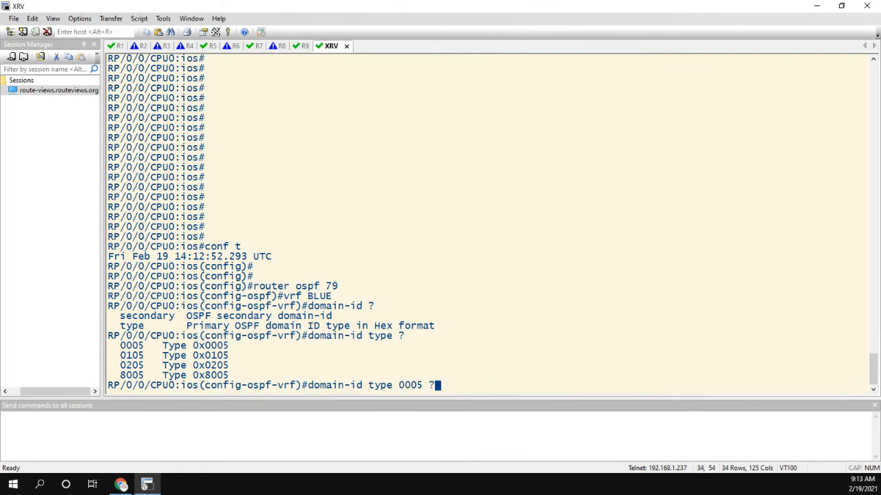
pyautogui.write('value')
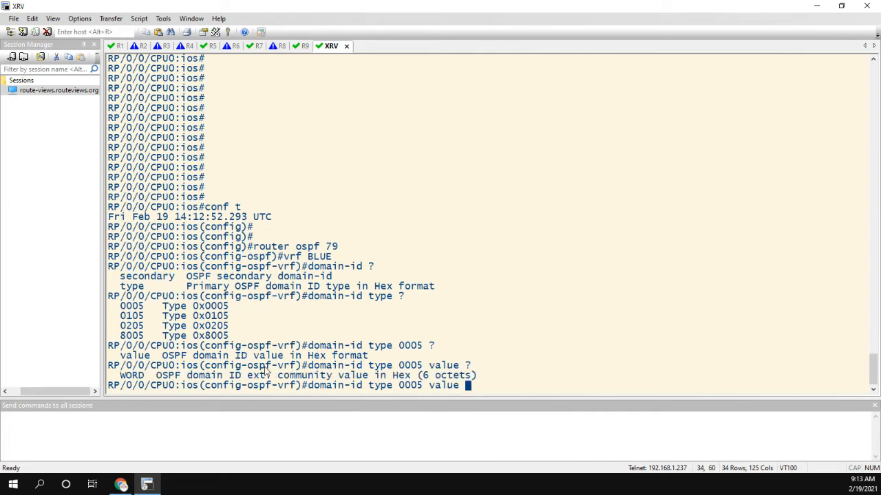
pyautogui.click(209, 46)
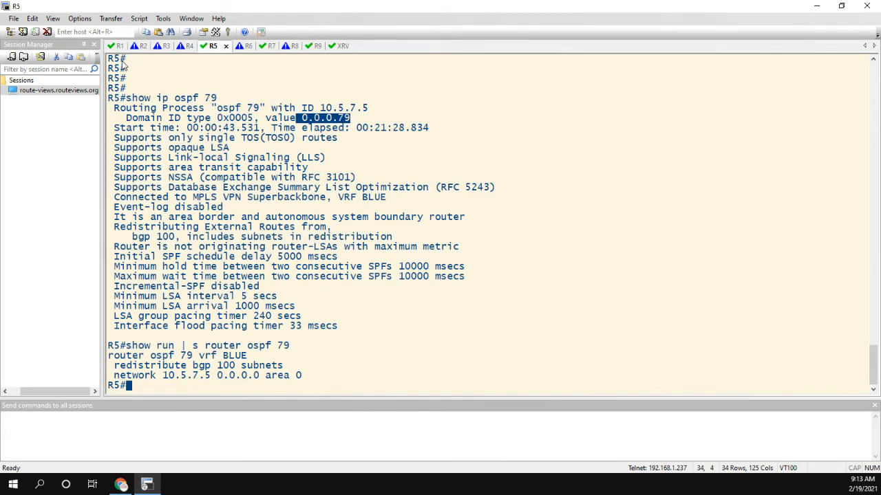
pyautogui.click(119, 46)
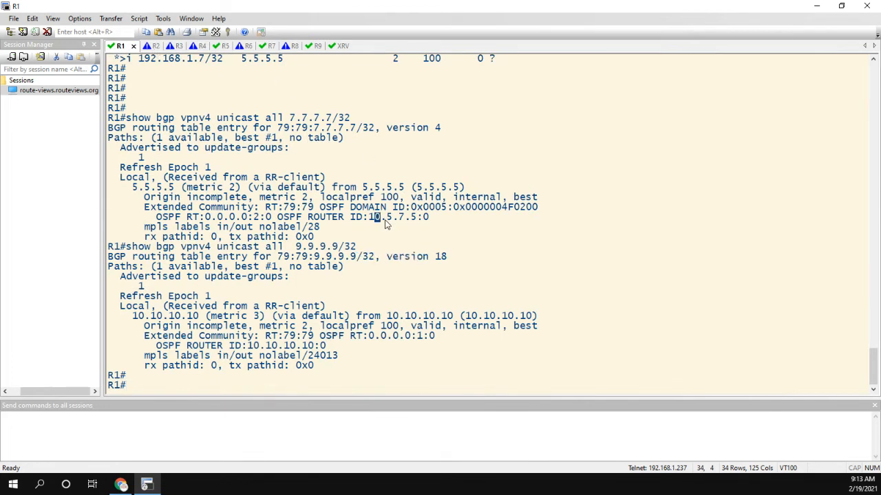
pyautogui.moveTo(472, 213)
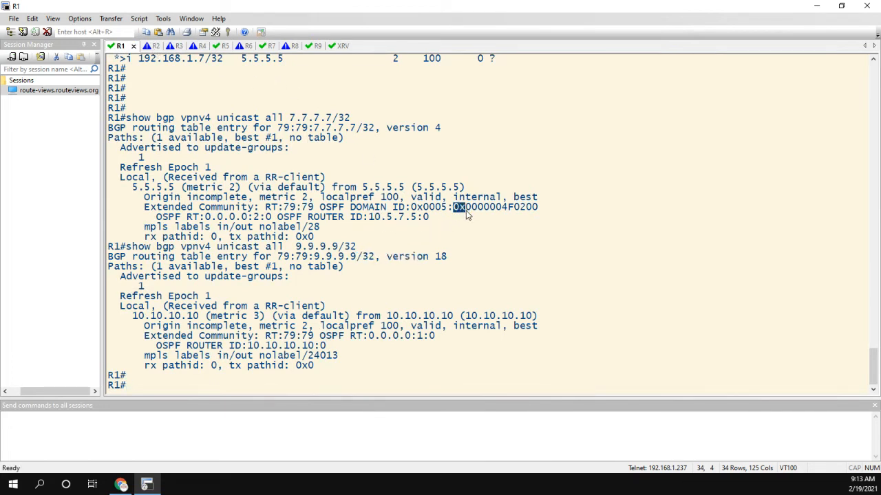
pyautogui.moveTo(459, 207); pyautogui.dragTo(539, 207)
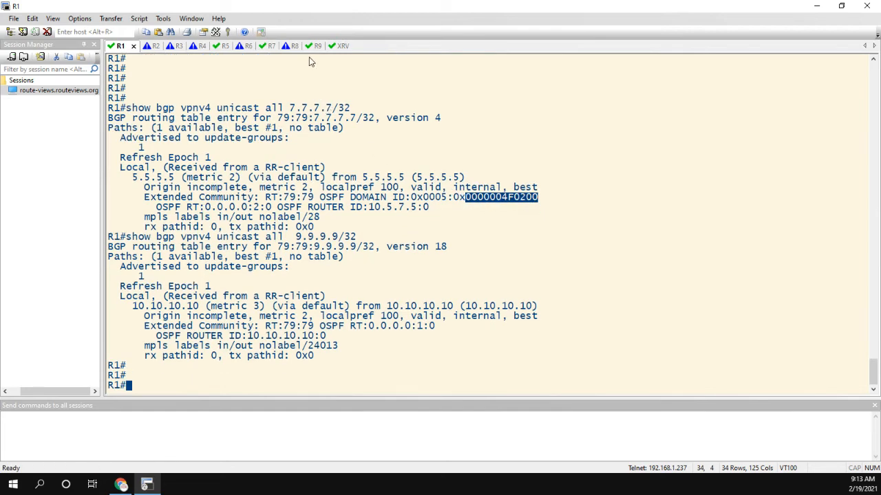
pyautogui.click(331, 46)
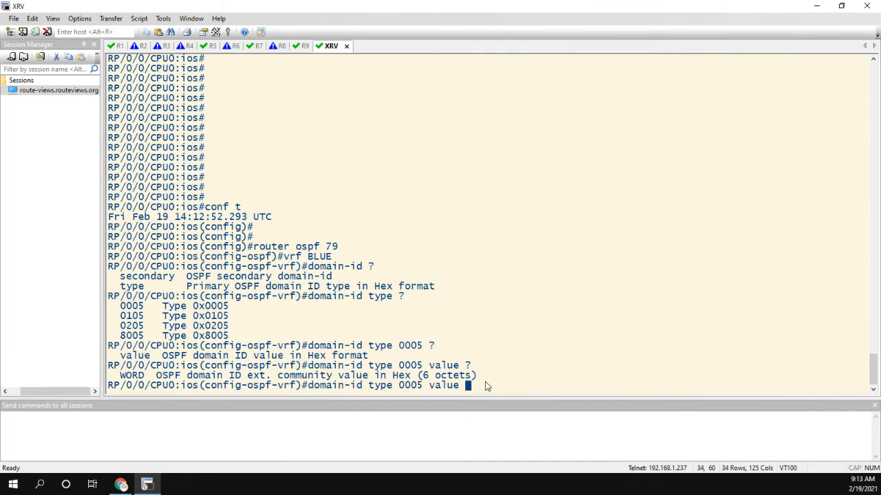
pyautogui.write('0000004F0200')
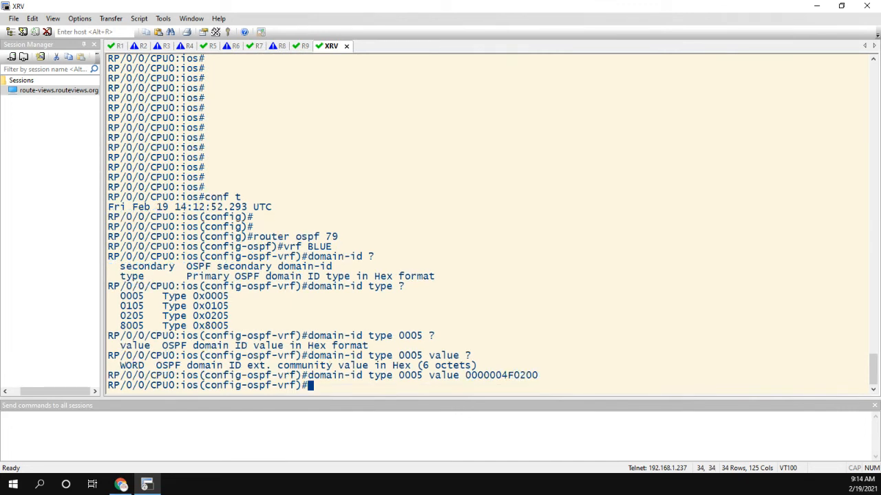
pyautogui.write('end')
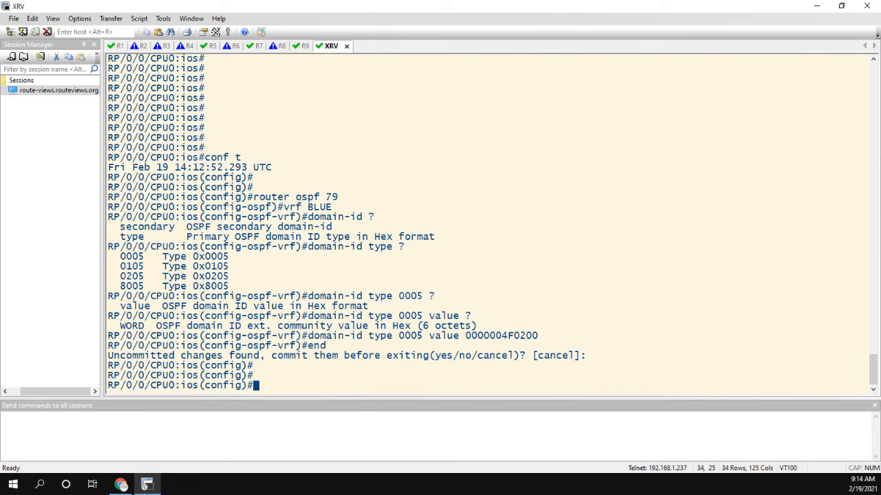
# Review the pending domain-id with show config, commit it, and switch to R1's session.
pyautogui.write('show config')
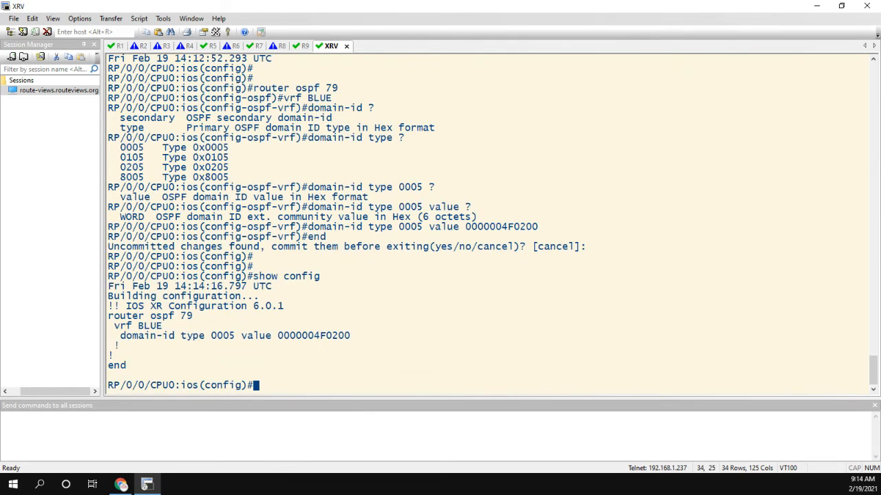
pyautogui.moveTo(108, 316); pyautogui.dragTo(133, 353)
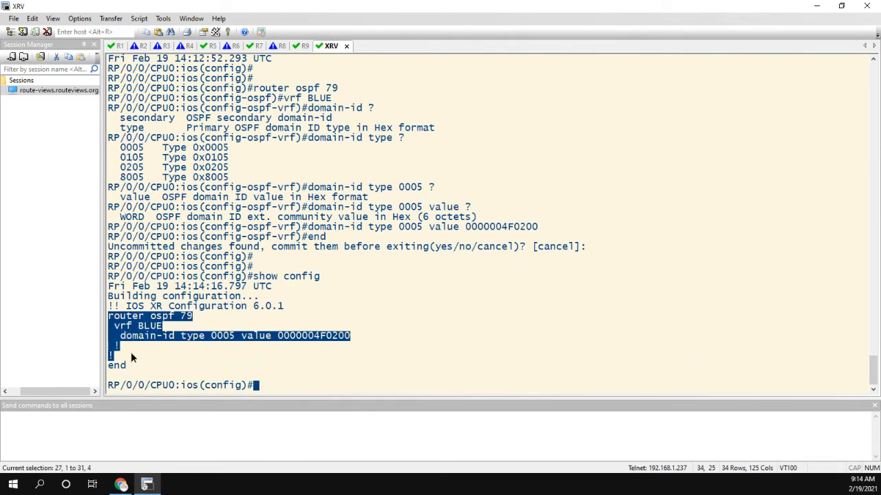
pyautogui.write('commit')
pyautogui.write('end')
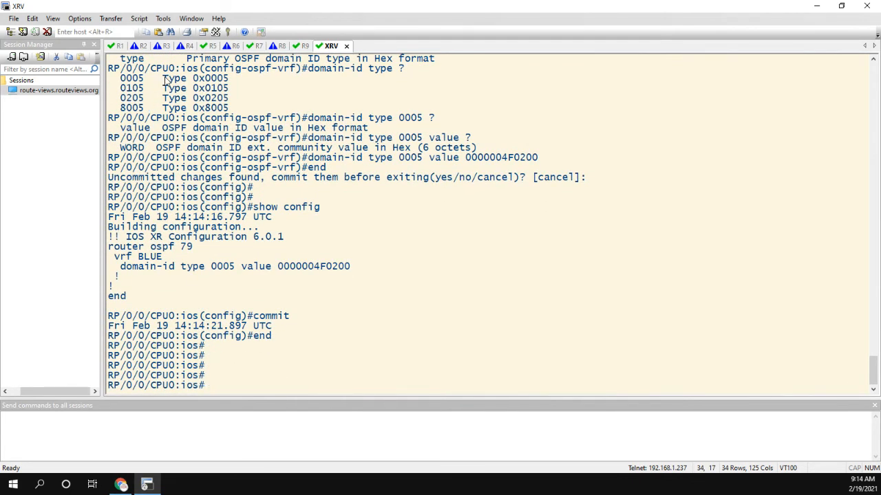
pyautogui.click(117, 45)
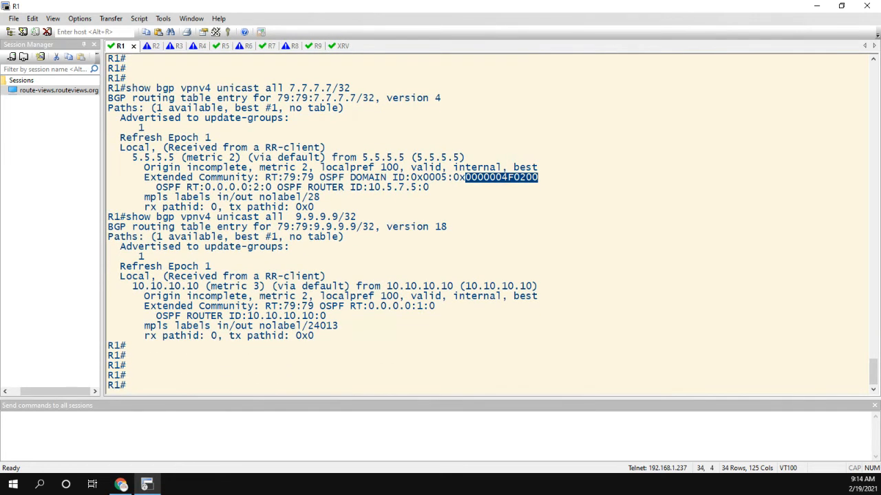
# On R1, check that the 9.9.9.9/32 and 7.7.7.7/32 VPNv4 routes carry OSPF domain ID 0x0005:0x0000004F0200.
pyautogui.write('show bgp vpnv4 unicast all  9.9.9.9/32')
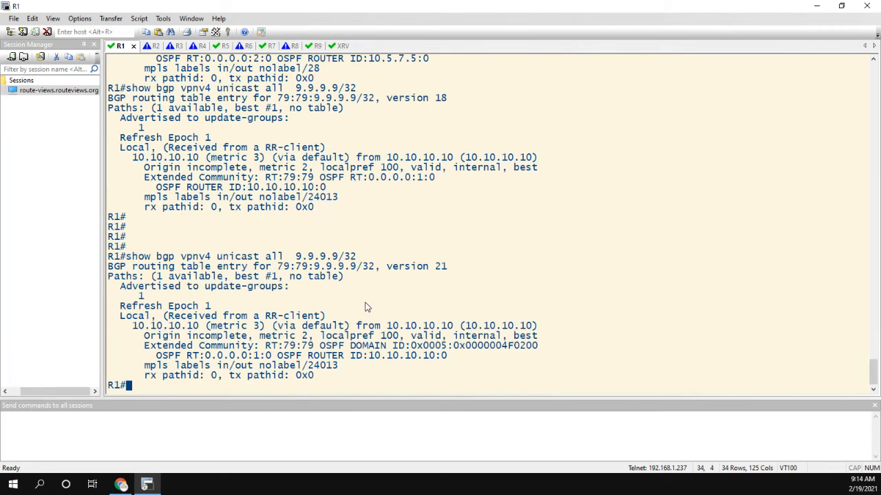
pyautogui.moveTo(151, 182)
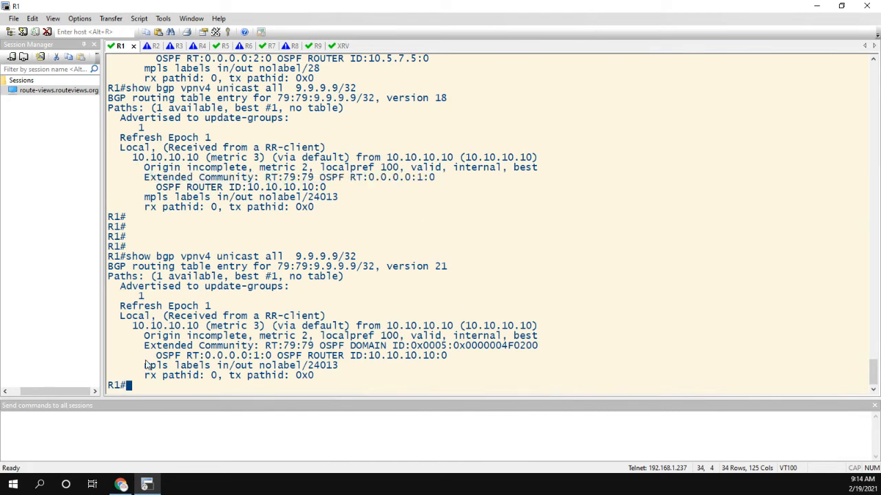
pyautogui.moveTo(144, 345); pyautogui.dragTo(393, 345)
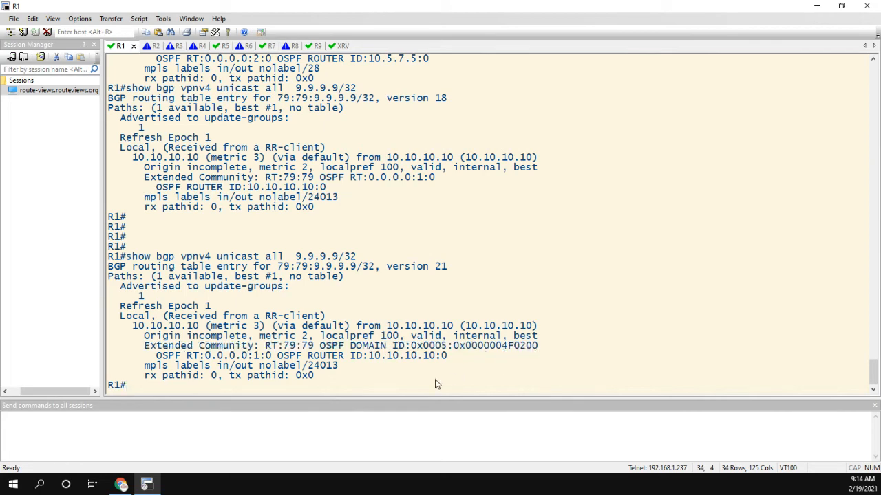
pyautogui.write('show bgp vpnv4 unicast all 7.7.7.7/32')
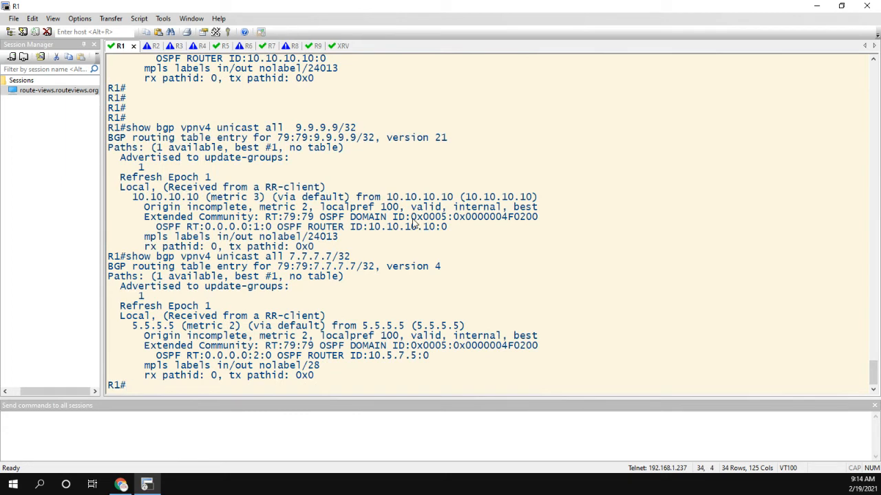
pyautogui.doubleClick(428, 217)
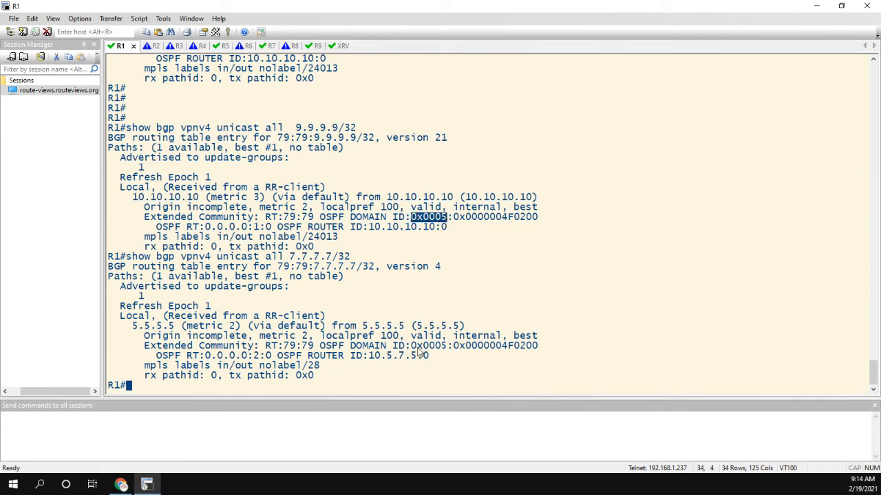
pyautogui.moveTo(505, 223)
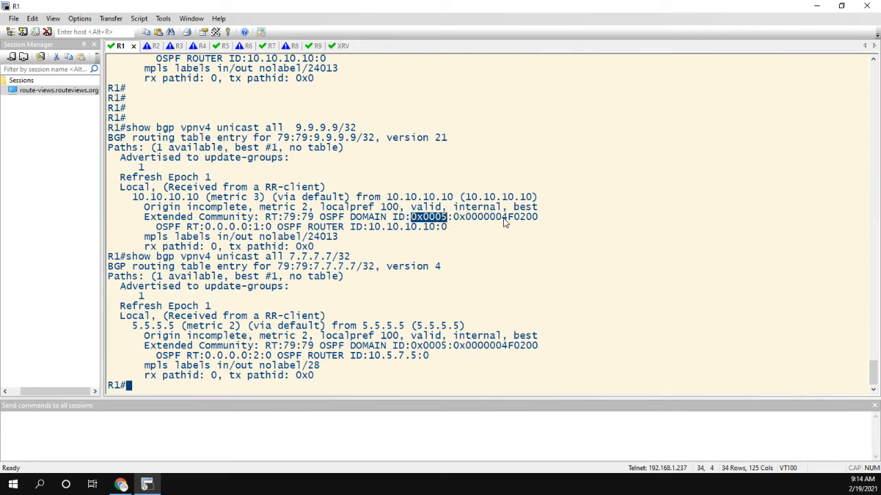
pyautogui.doubleClick(519, 217)
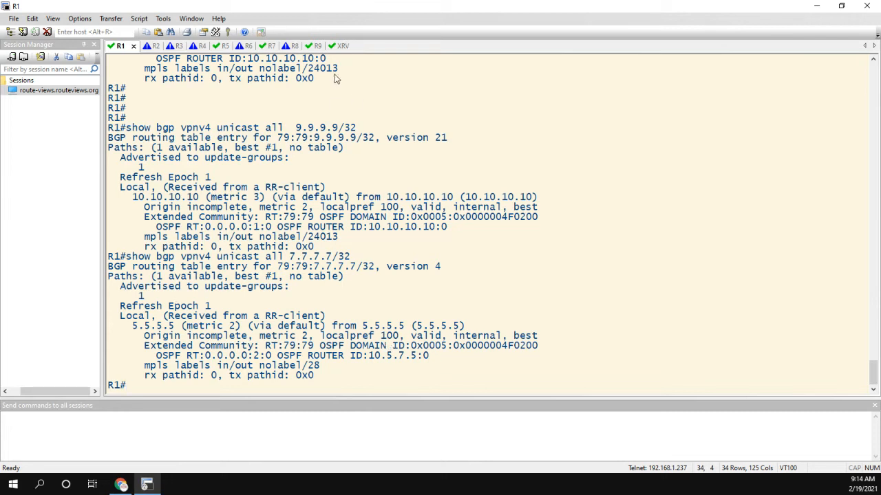
pyautogui.click(259, 45)
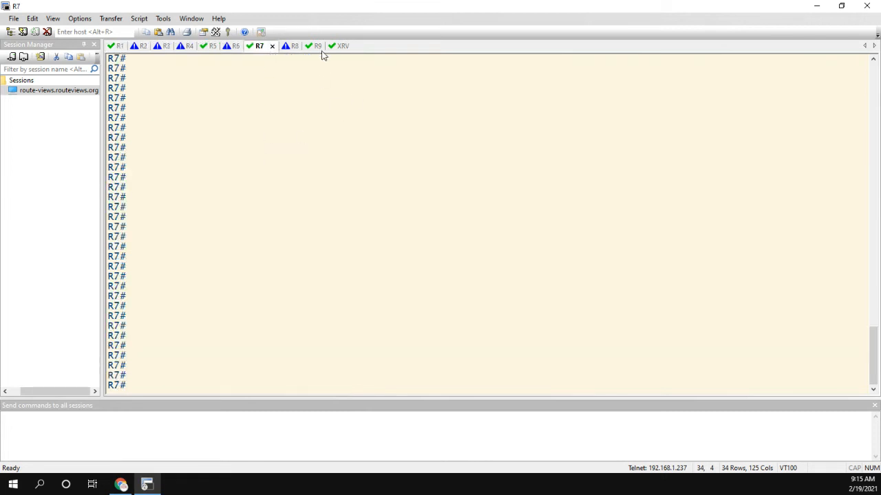
# On R9, verify 7.7.7.7, 10.5.7.0/24 and 192.168.1.7 appear as O IA routes.
pyautogui.click(304, 45)
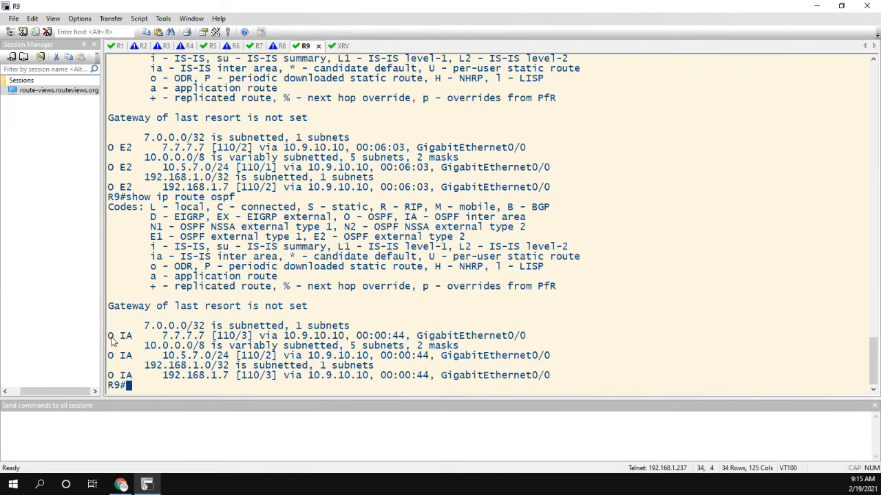
pyautogui.moveTo(112, 335); pyautogui.dragTo(130, 382)
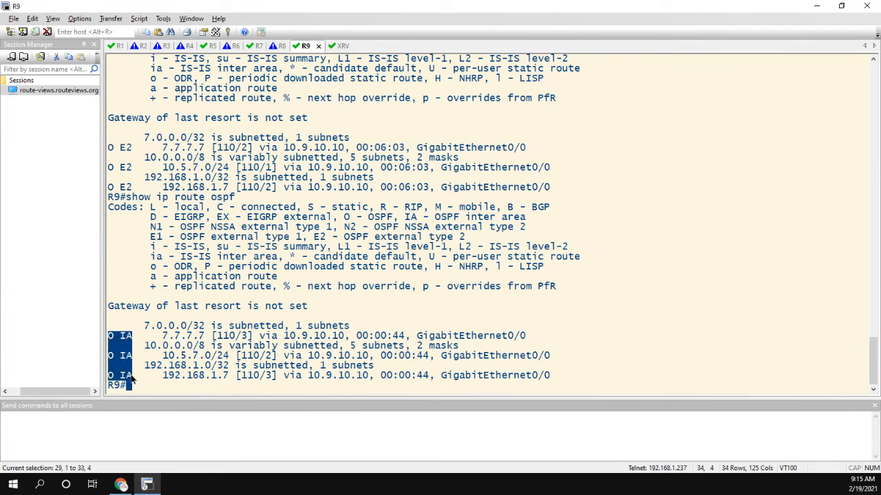
pyautogui.click(58, 326)
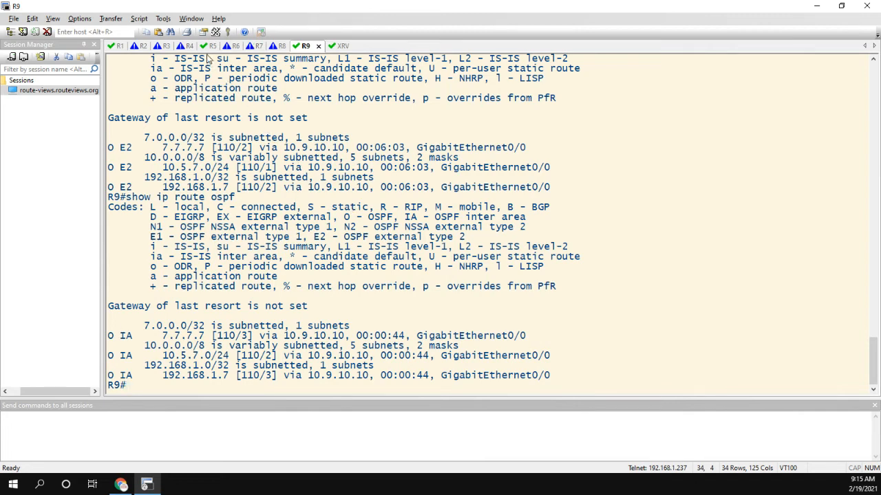
pyautogui.click(213, 46)
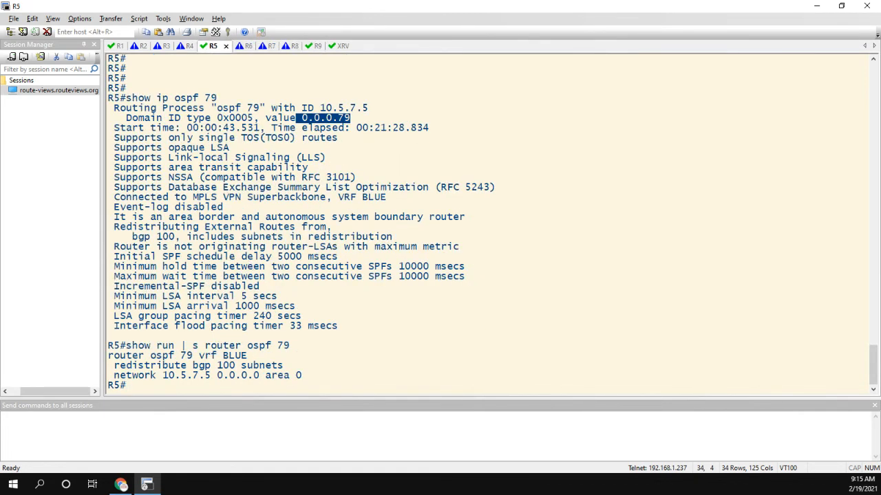
# Switch to the Chrome window showing the EVE-NG L3VPN topology.
pyautogui.click(121, 485)
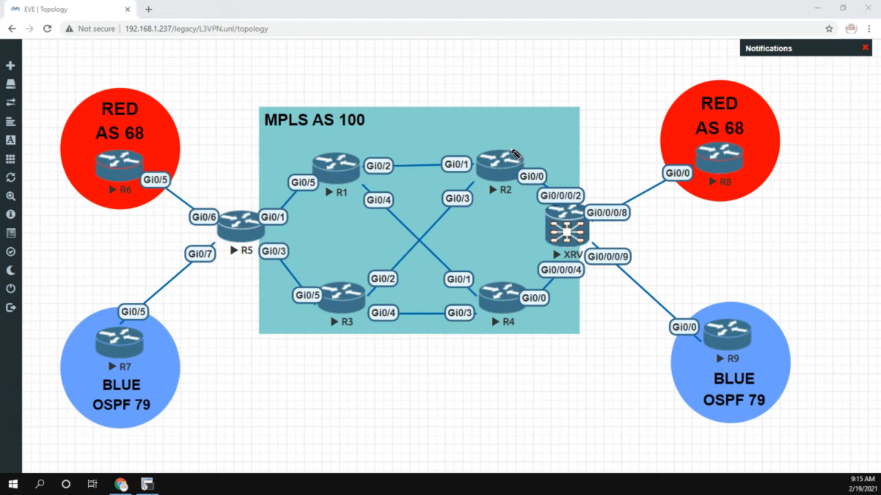
# Draw a freehand loop above R2 marking an extra attached site.
pyautogui.moveTo(512, 155); pyautogui.dragTo(513, 71)
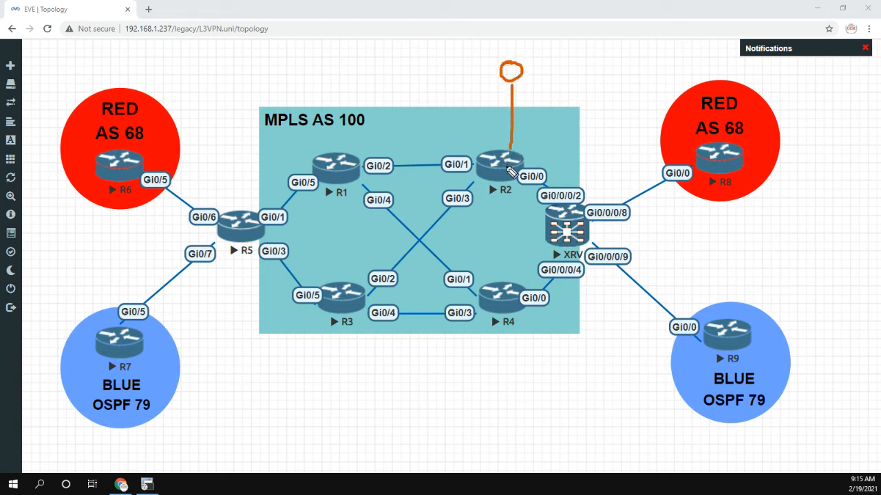
pyautogui.moveTo(541, 150)
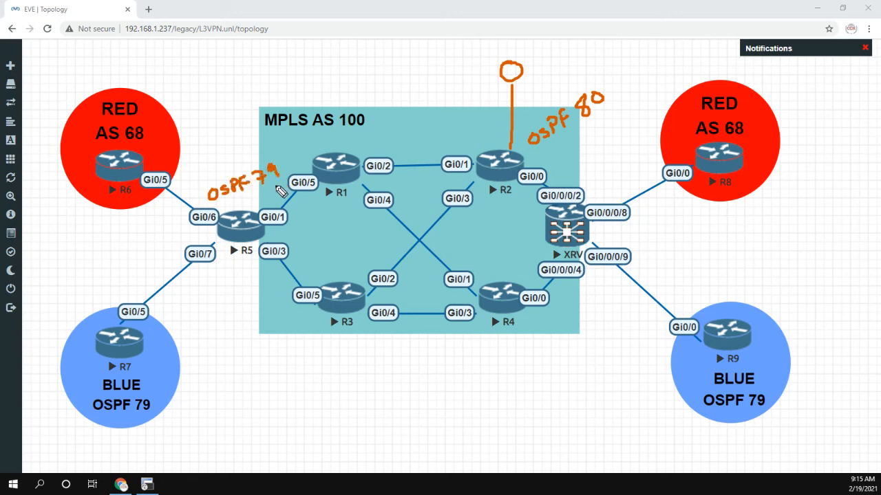
pyautogui.moveTo(425, 108)
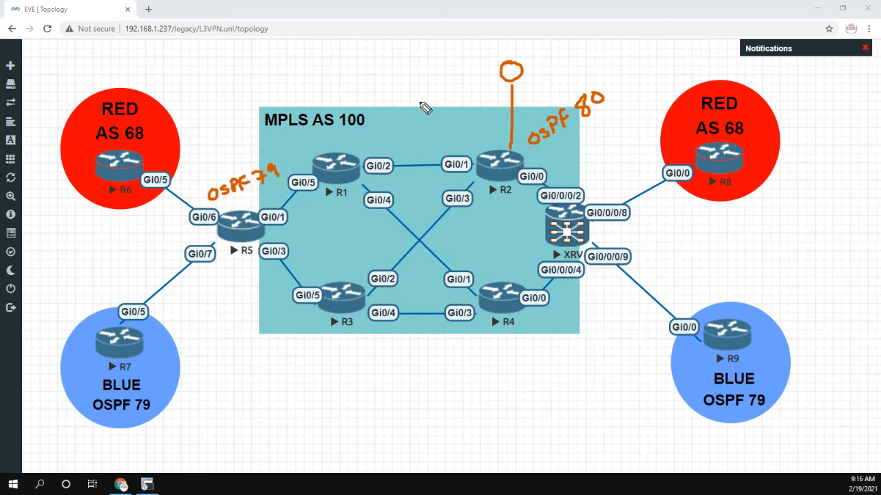
pyautogui.moveTo(577, 144)
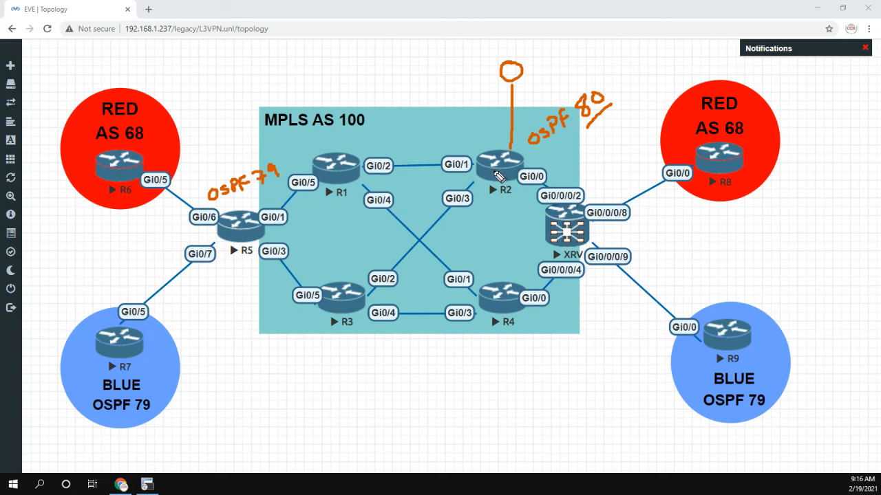
pyautogui.moveTo(275, 206)
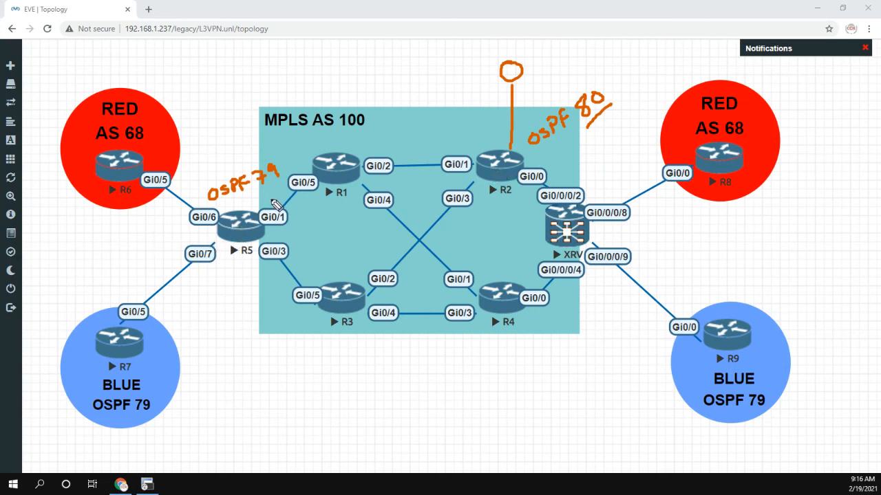
pyautogui.moveTo(268, 198)
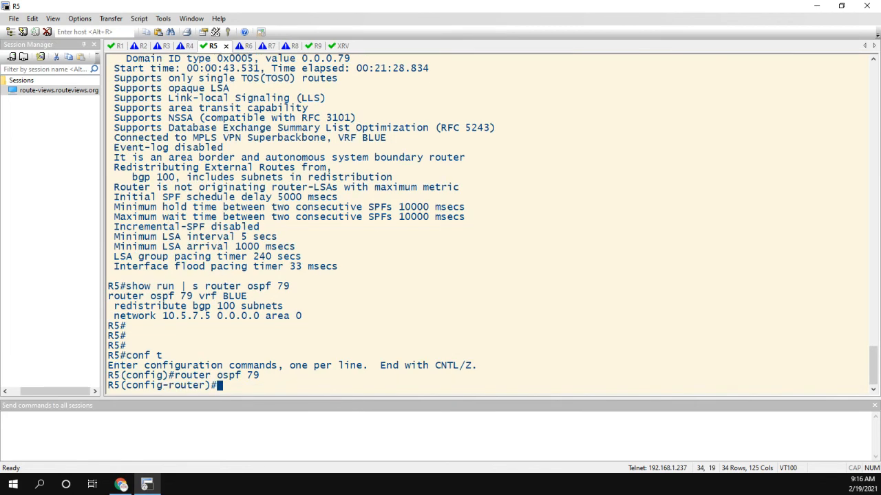
# Page through R5's OSPF 79 router command help and locate the domain-id command.
pyautogui.write('?')
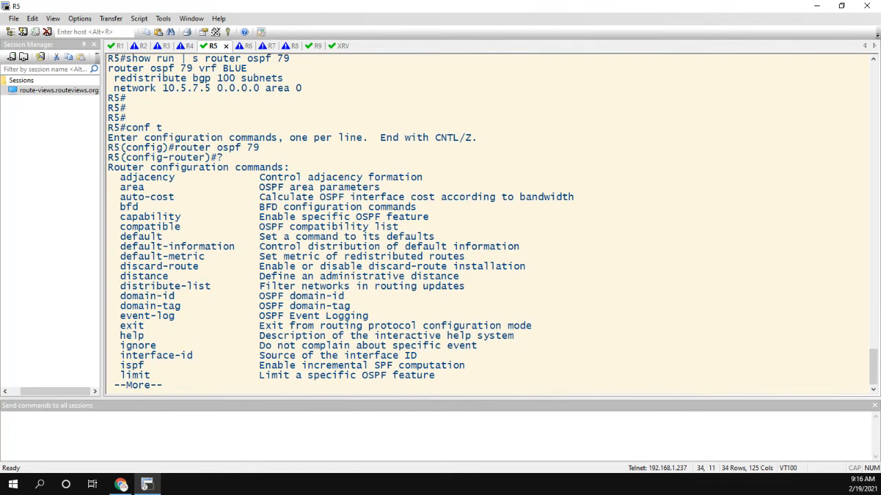
pyautogui.press('space')
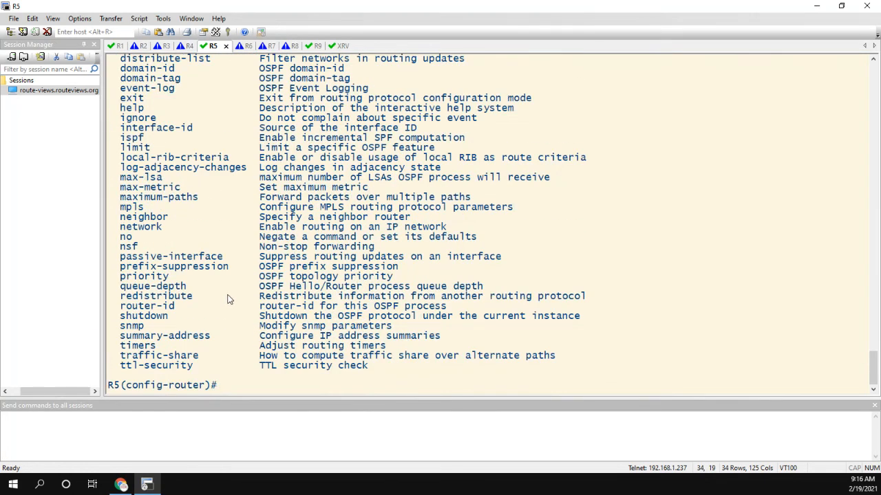
pyautogui.moveTo(279, 292)
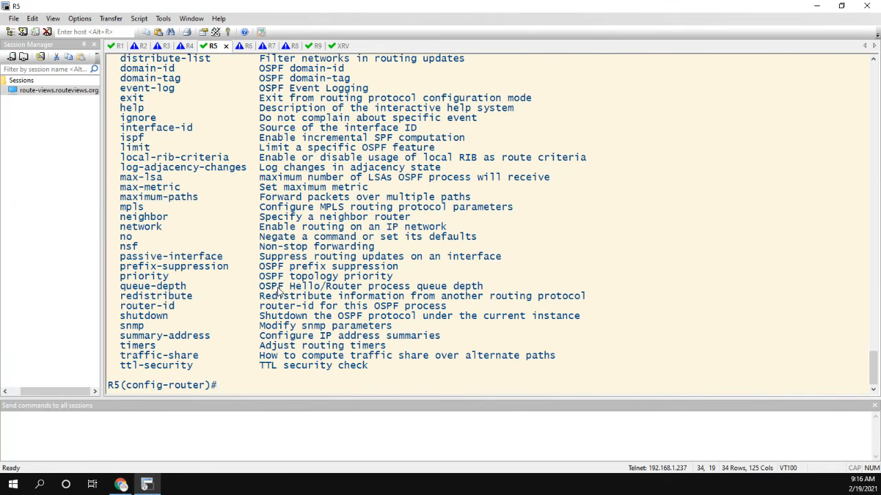
pyautogui.scroll(3)
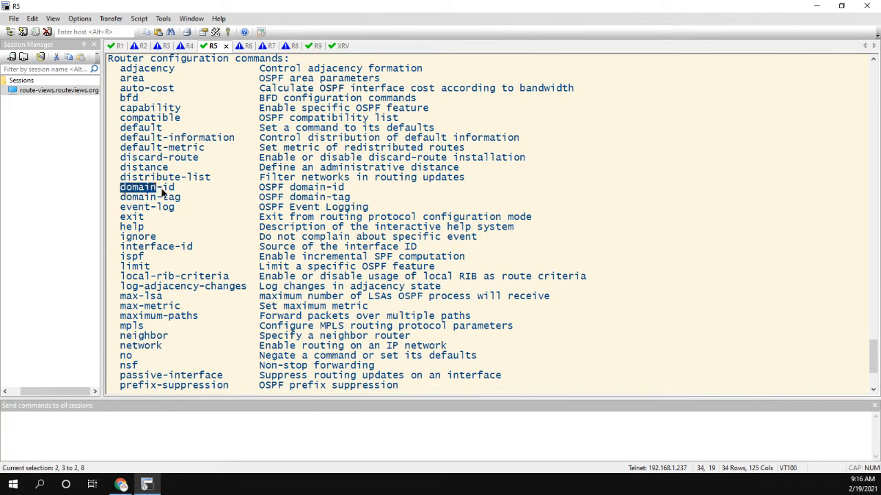
pyautogui.click(301, 186)
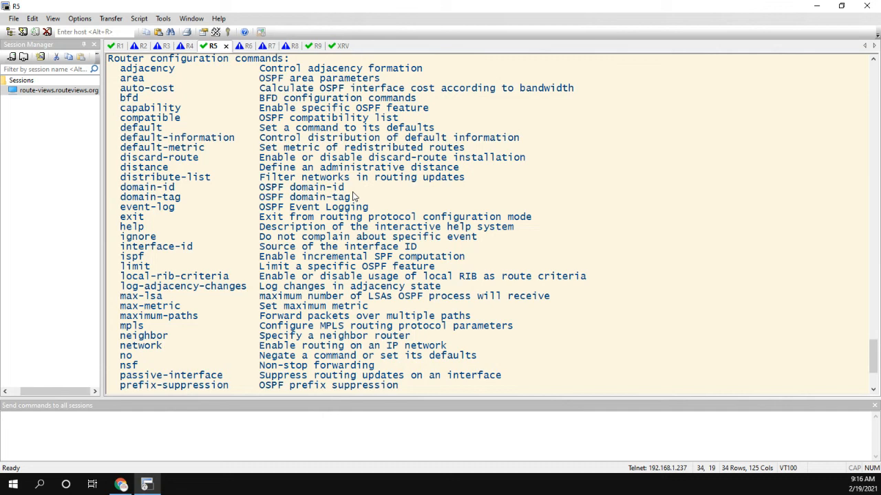
pyautogui.scroll(-3)
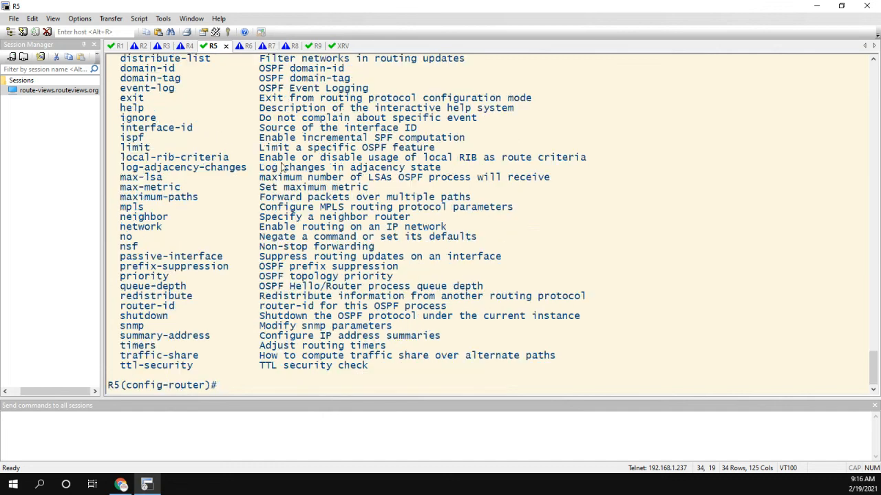
# View R5's domain-id options and type 'domain-id 0.0.0.79' under OSPF 79.
pyautogui.write('domain-id')
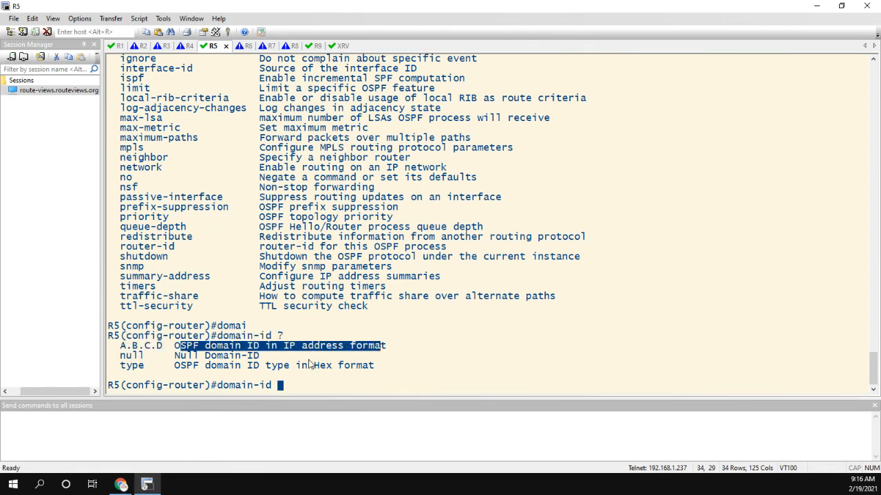
pyautogui.write('00')
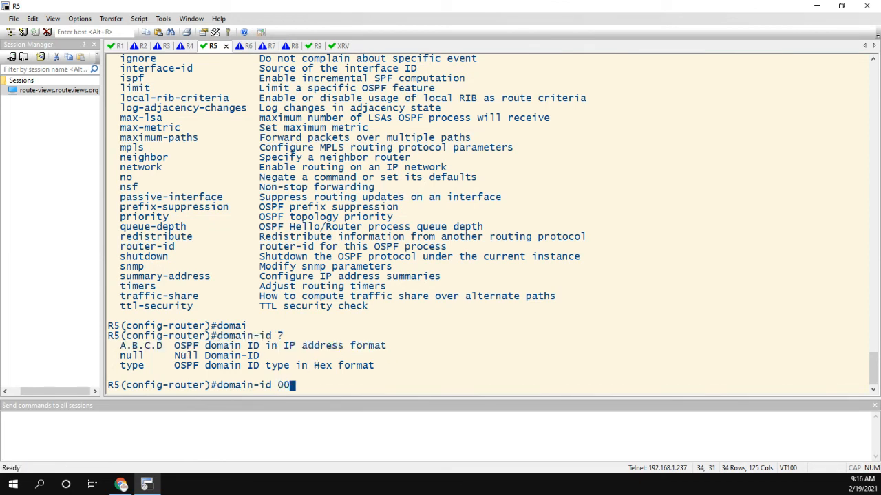
pyautogui.write('.0.0.')
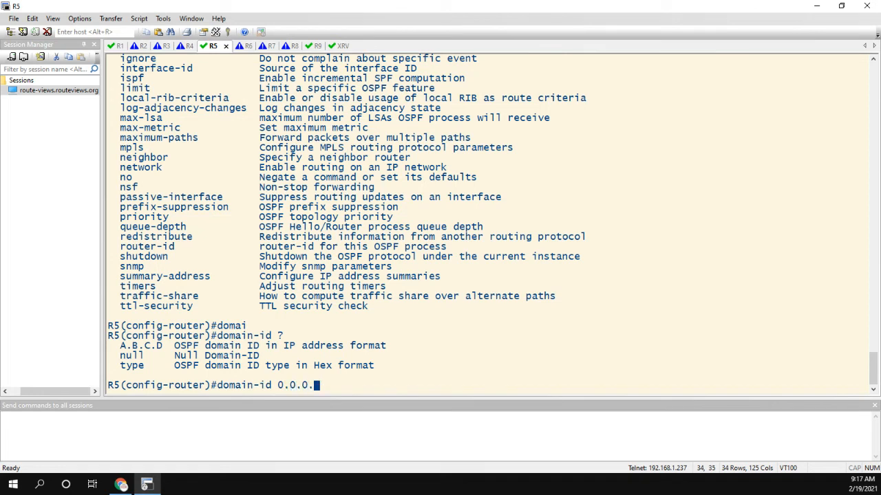
pyautogui.write('79')
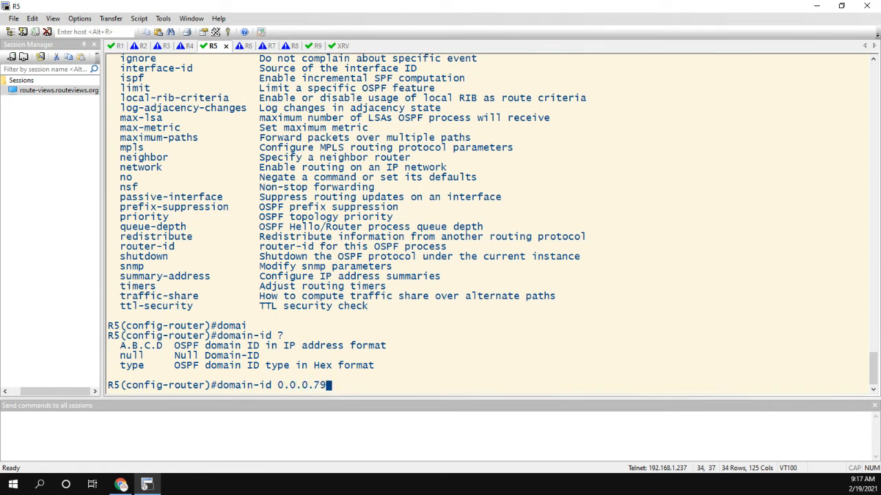